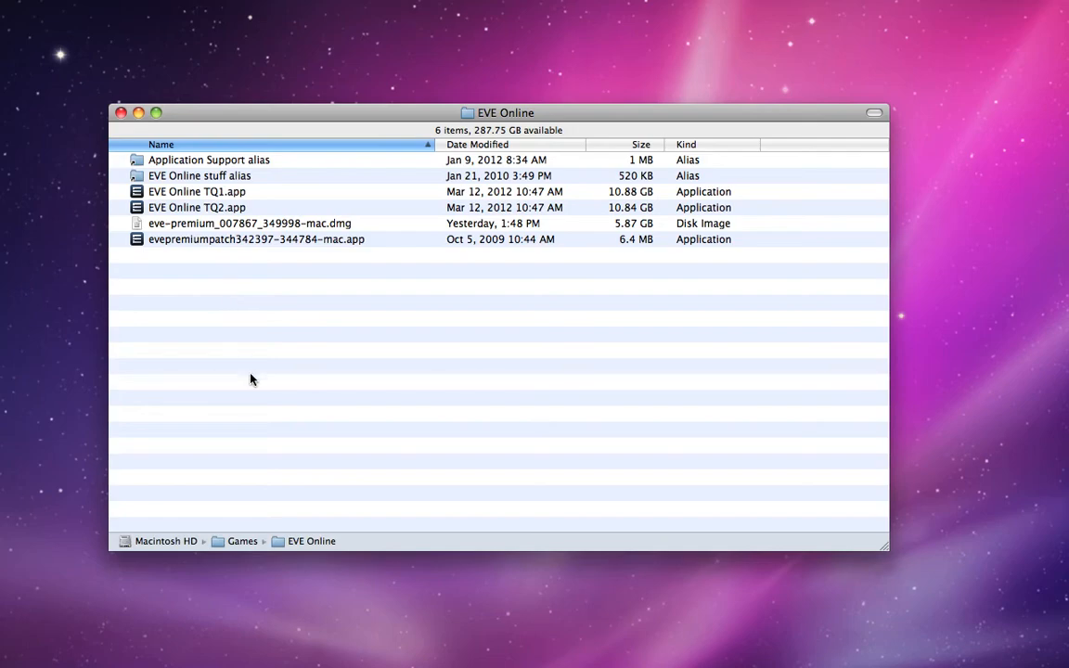
mouse_move(209, 281)
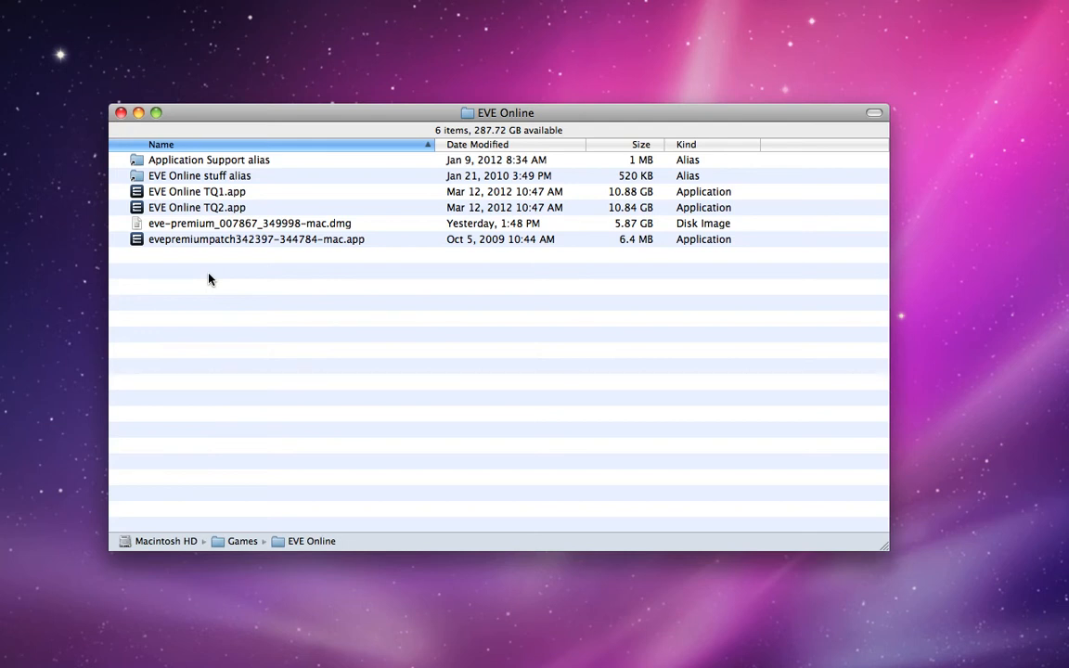
mouse_move(1013, 106)
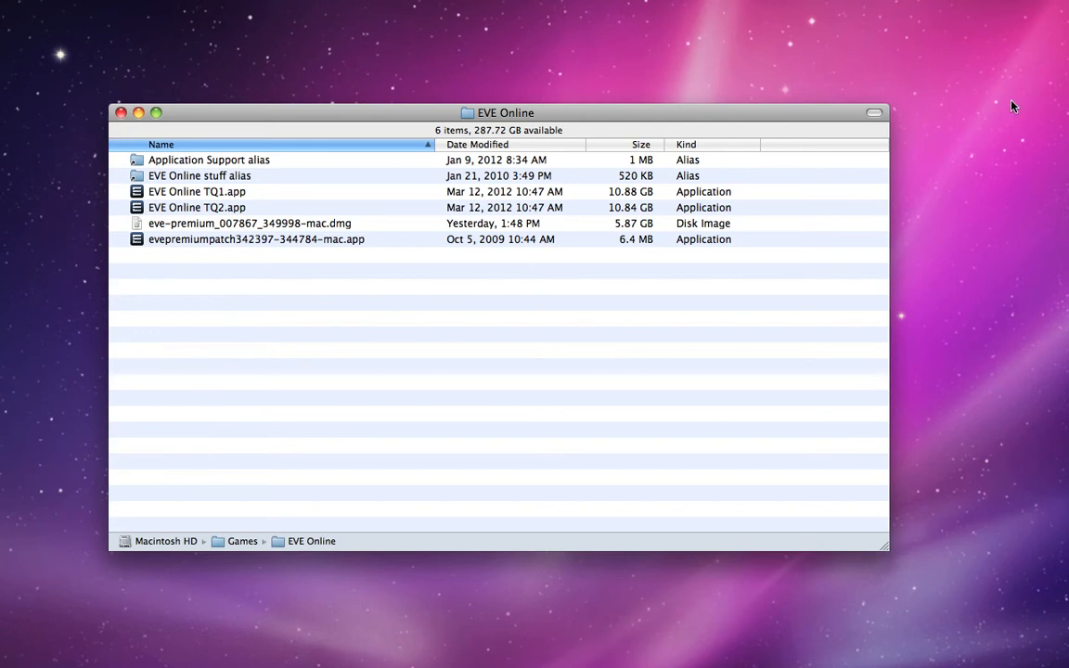
mouse_move(332, 385)
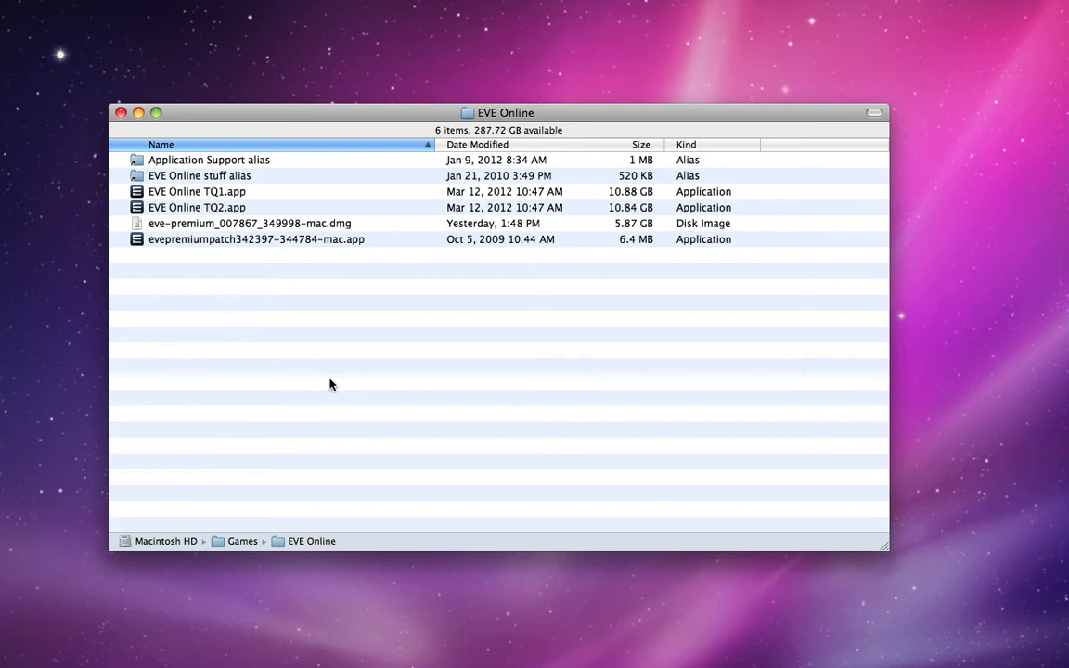
mouse_move(249, 176)
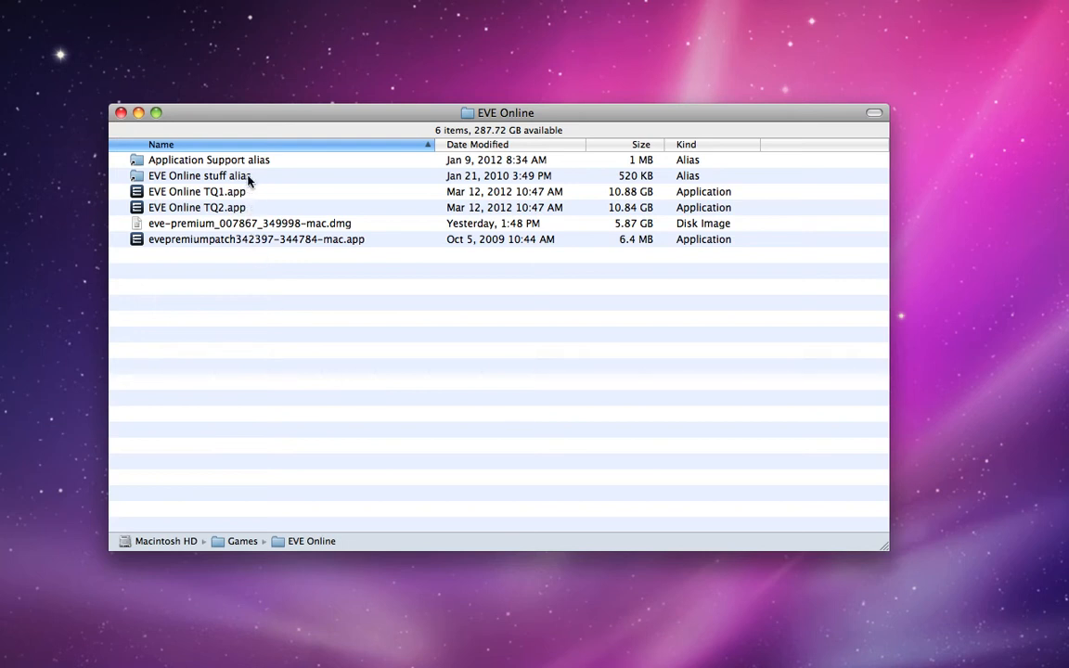
- Select EVE Online TQ1.app in the Games > EVE Online folder
click(197, 191)
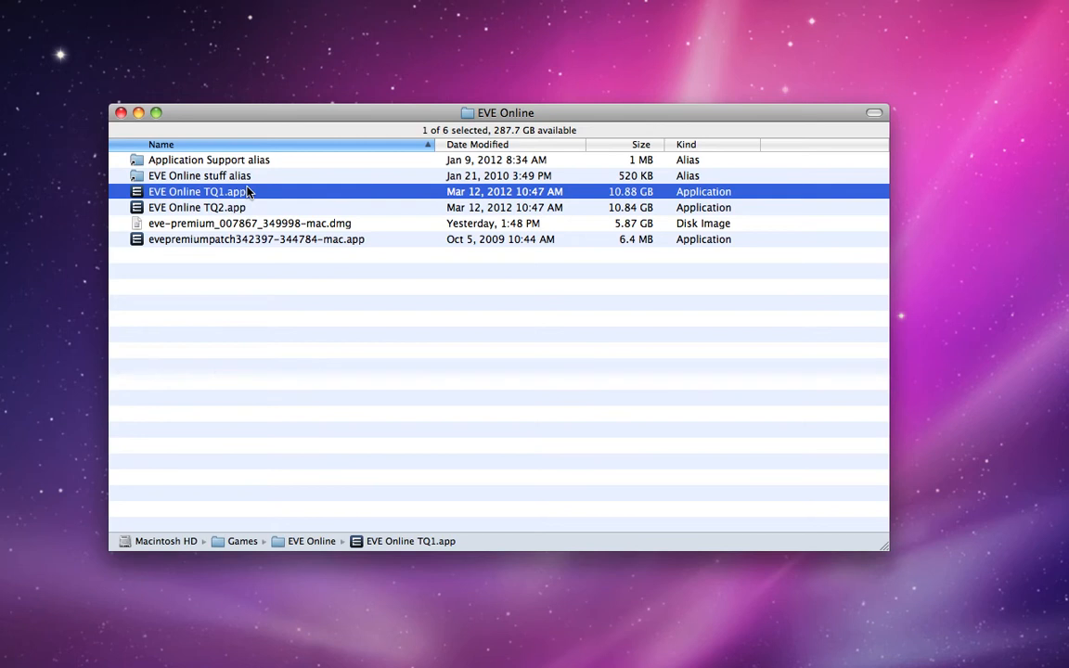
mouse_move(258, 192)
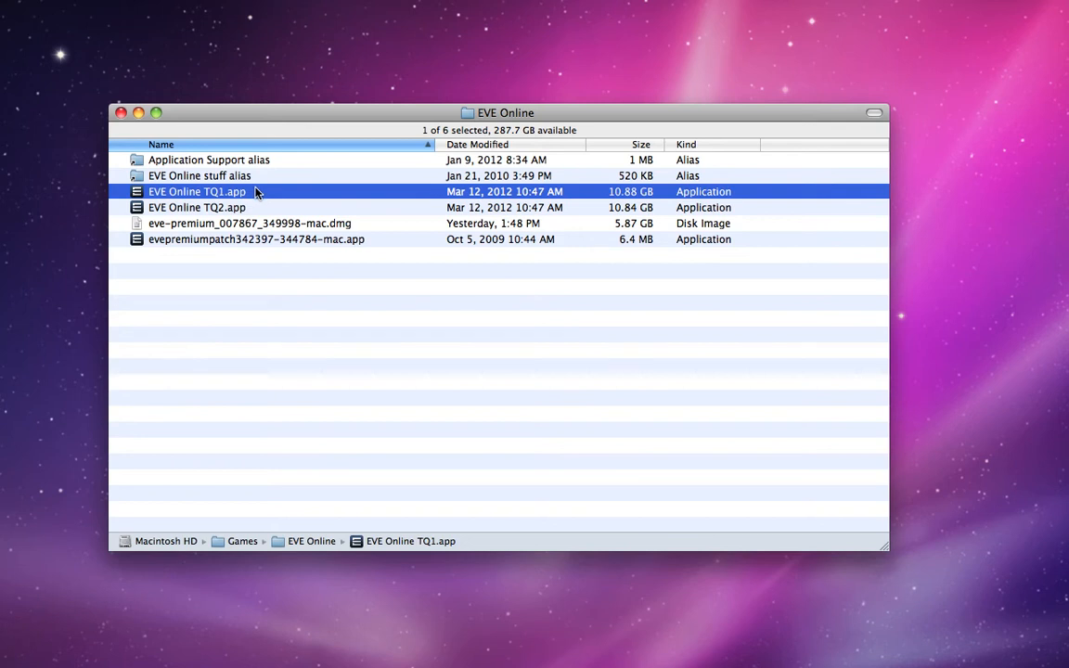
- Show package contents of TQ1.app, then of its nested EVE Online.app, and right-click Info.plist
right_click(196, 191)
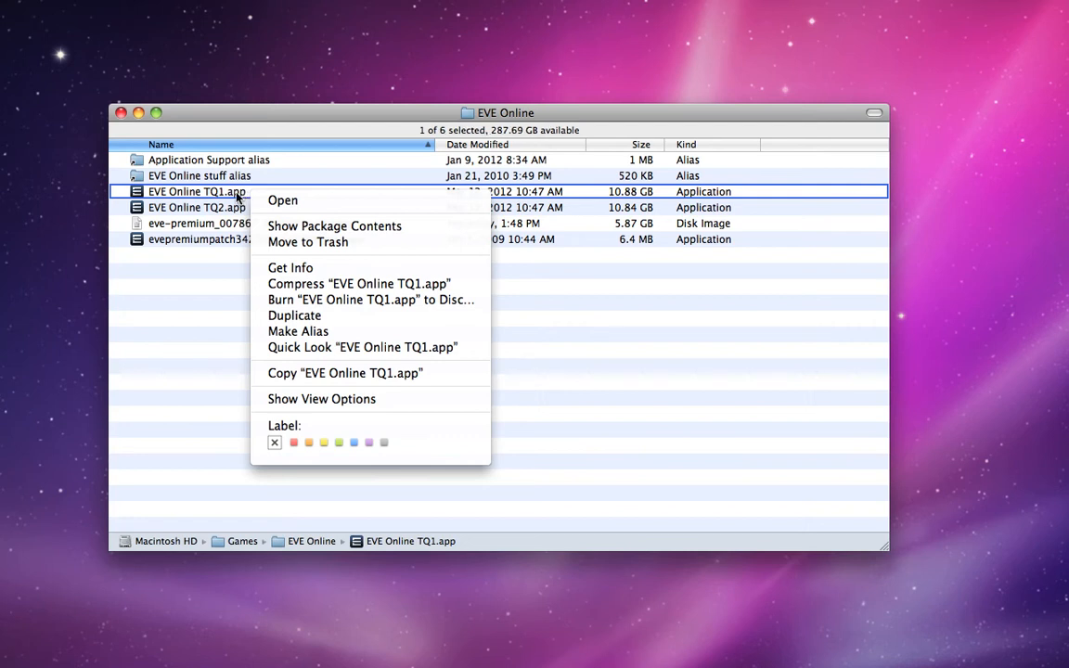
mouse_move(333, 226)
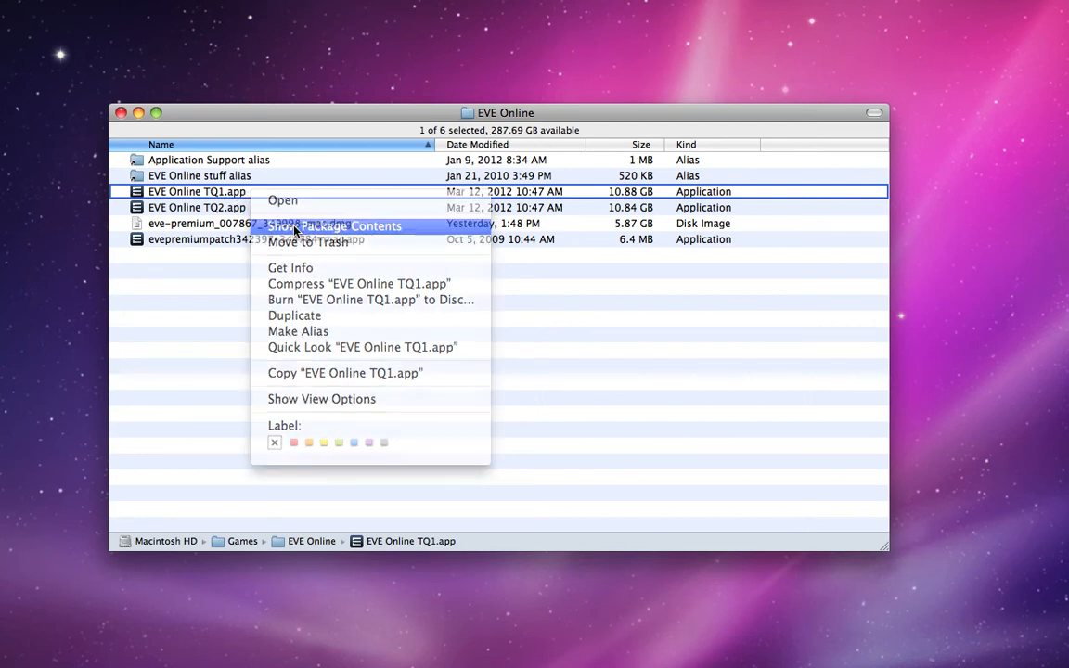
click(334, 225)
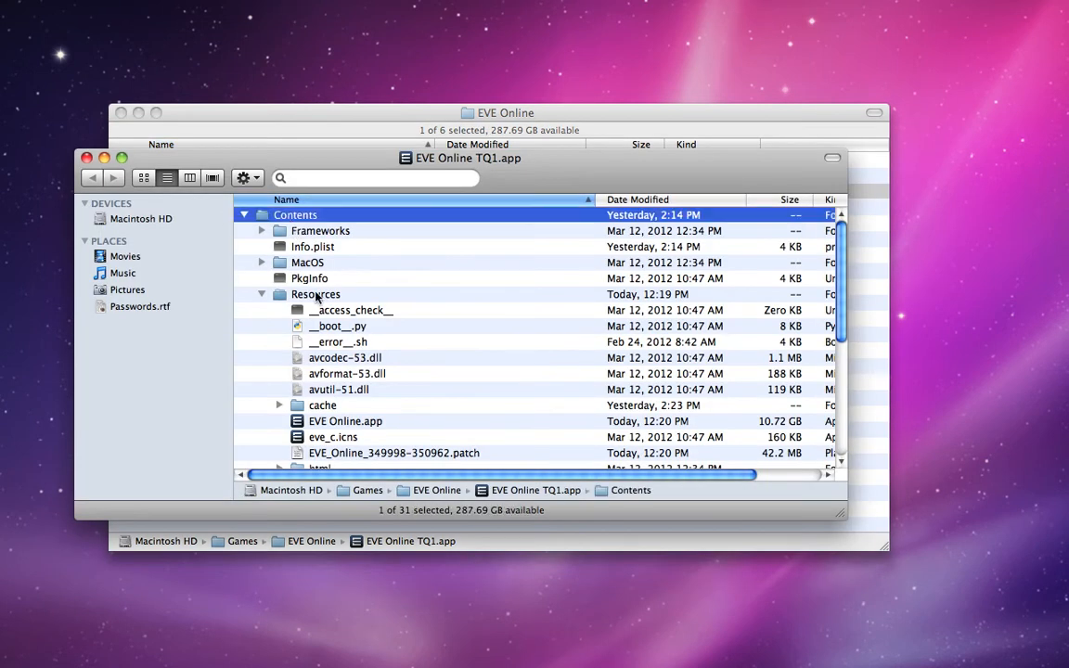
right_click(346, 421)
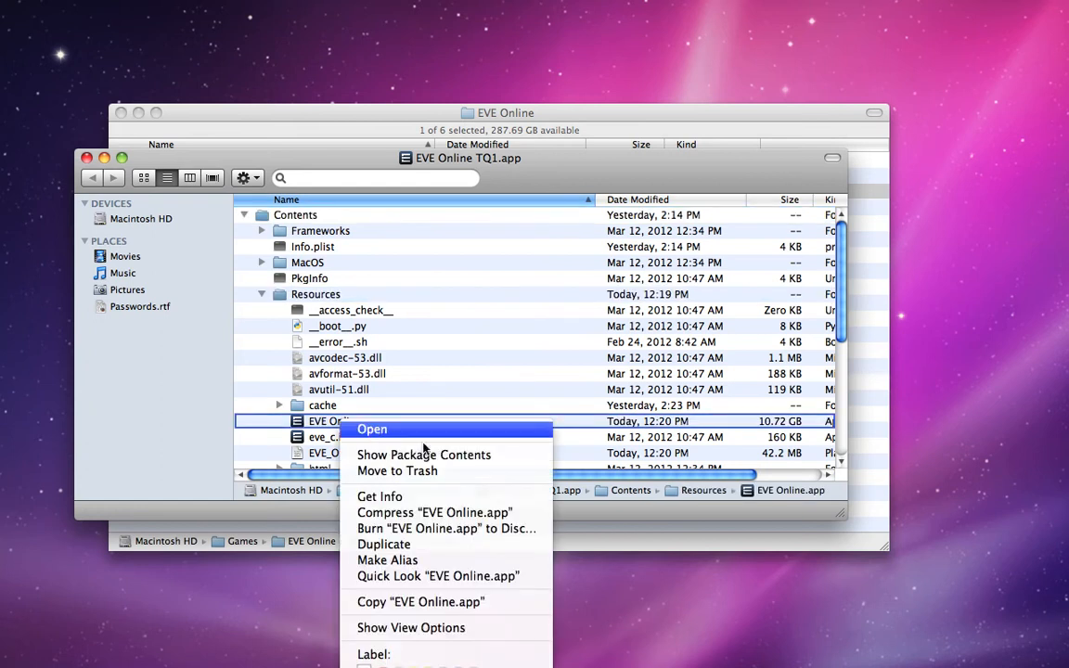
click(424, 455)
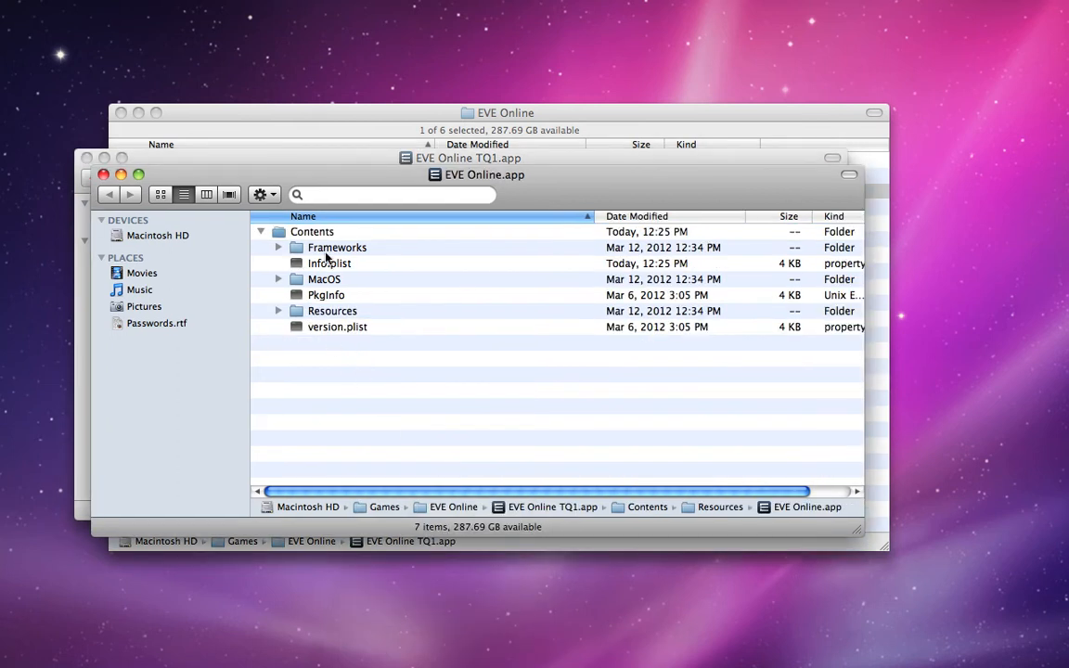
right_click(329, 262)
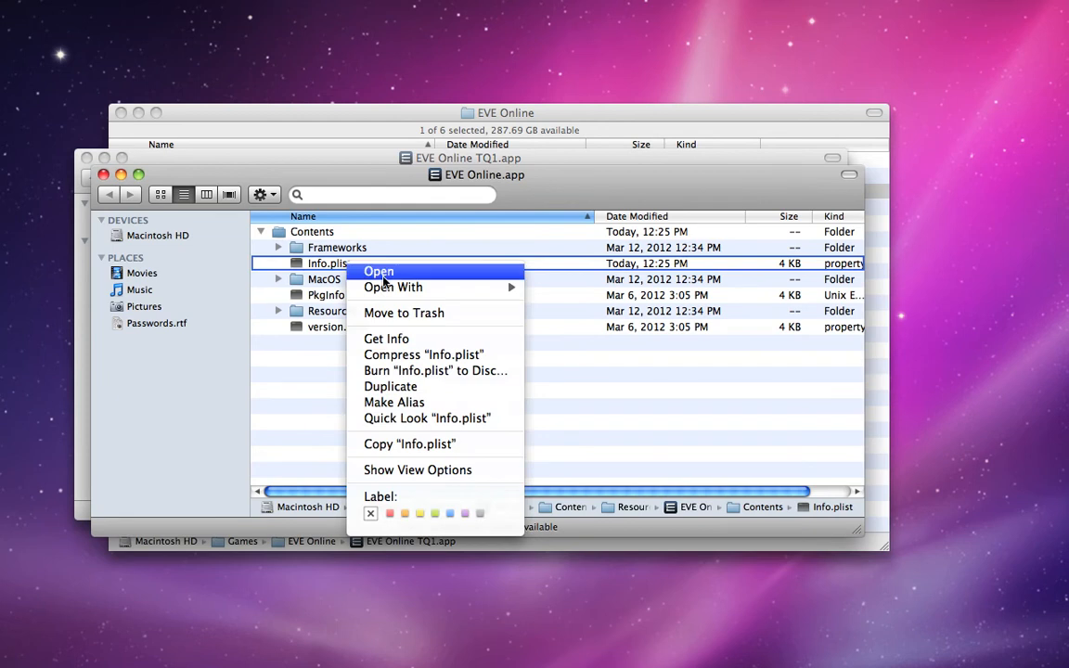
click(378, 271)
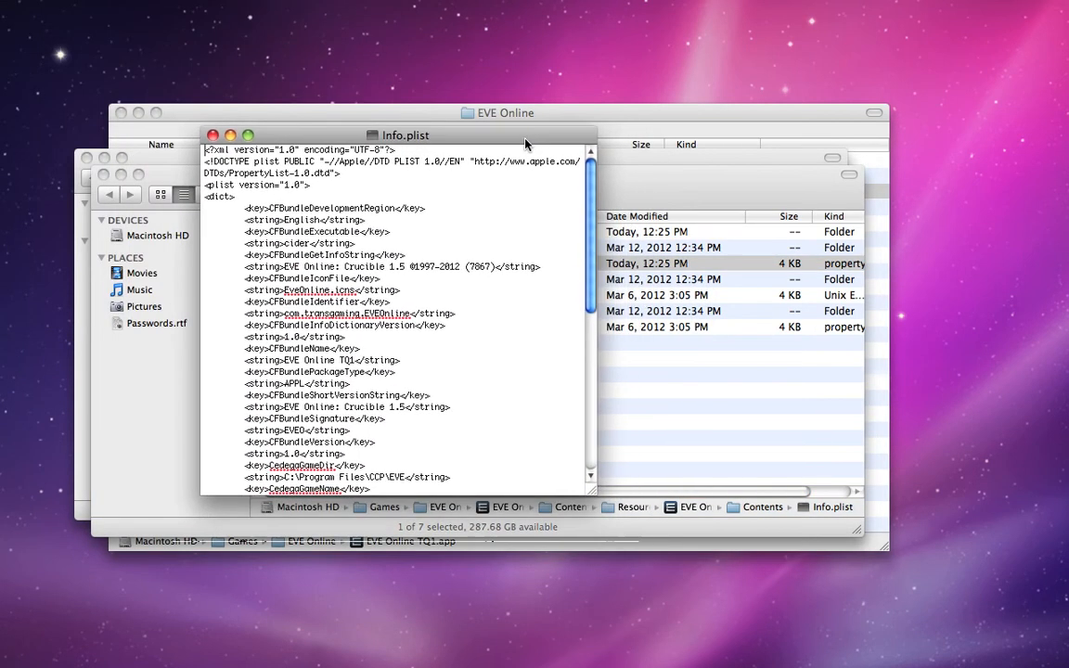
drag(528, 135, 553, 89)
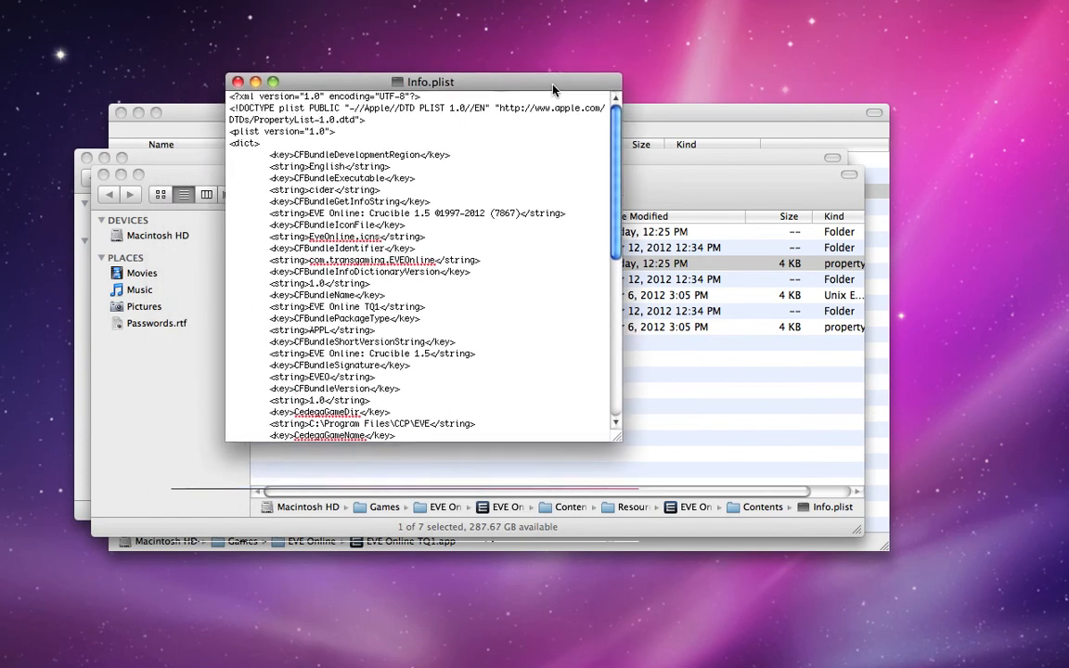
scroll(down, 3)
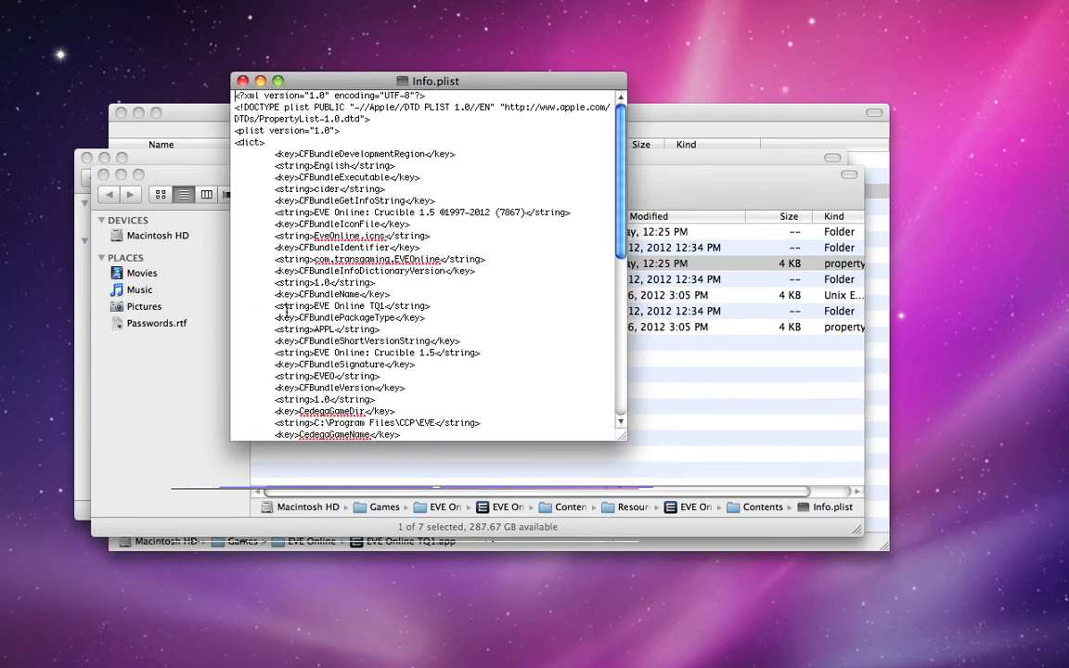
double_click(331, 294)
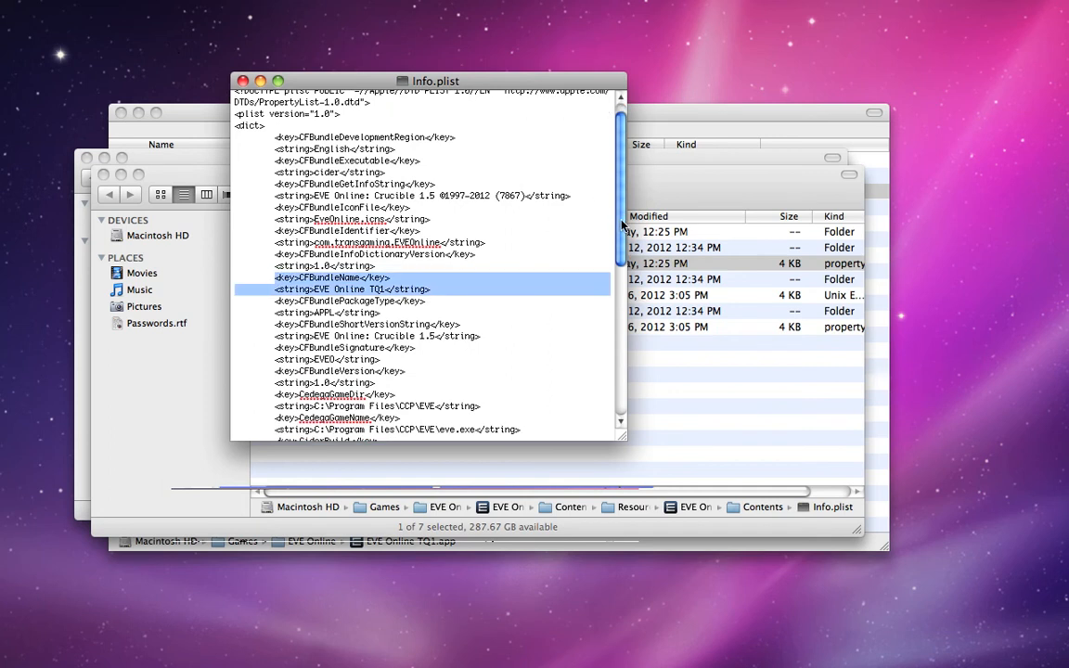
scroll(down, 3)
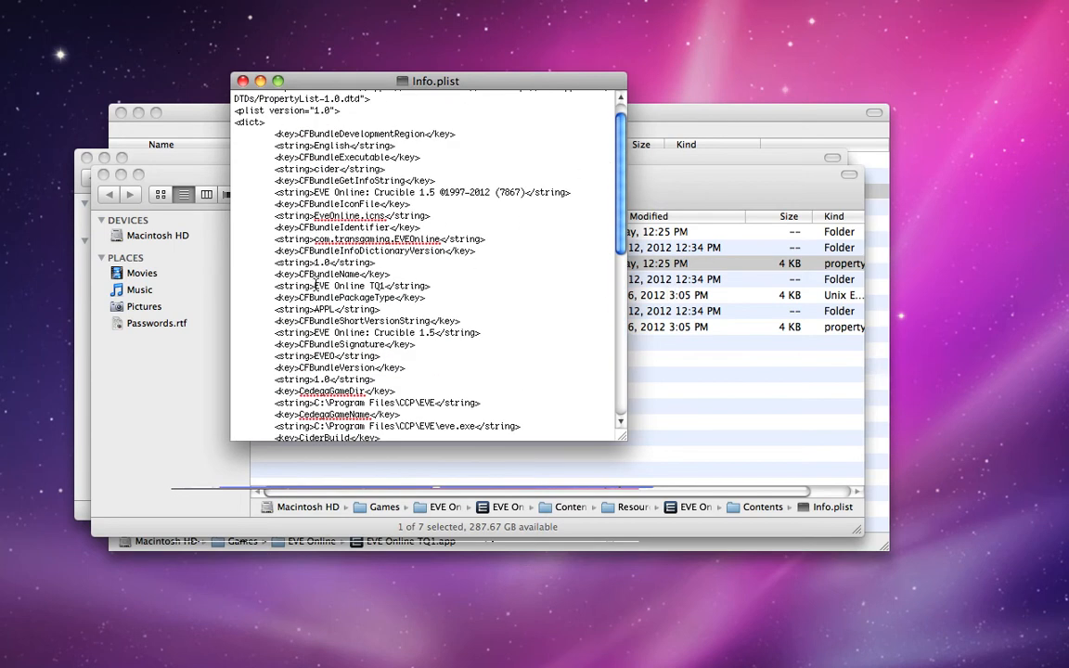
double_click(353, 285)
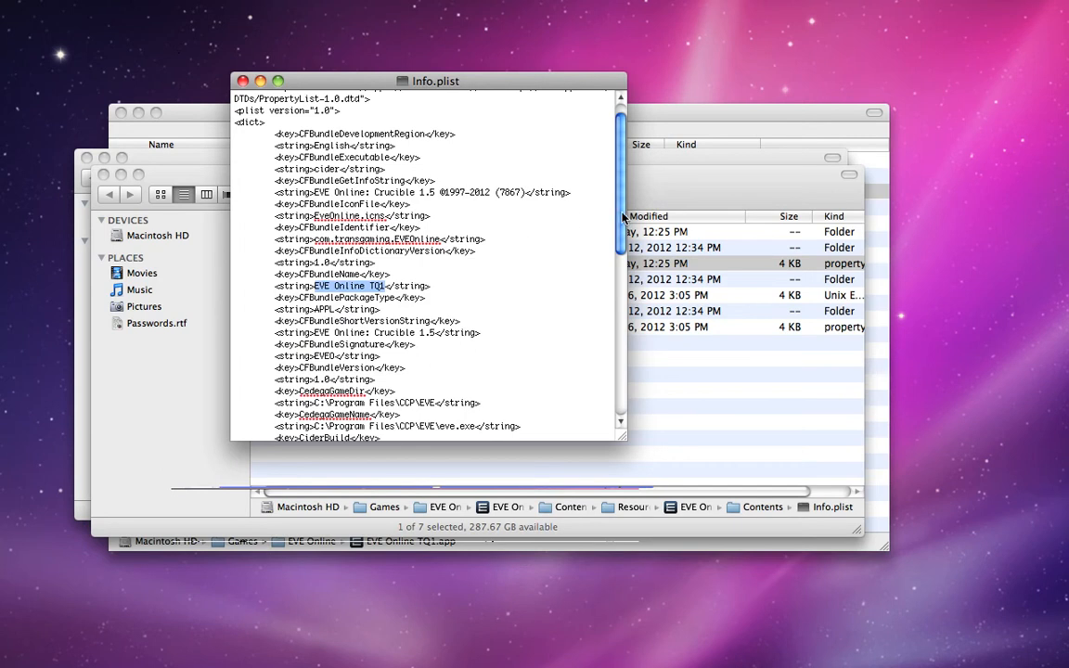
scroll(down, 3)
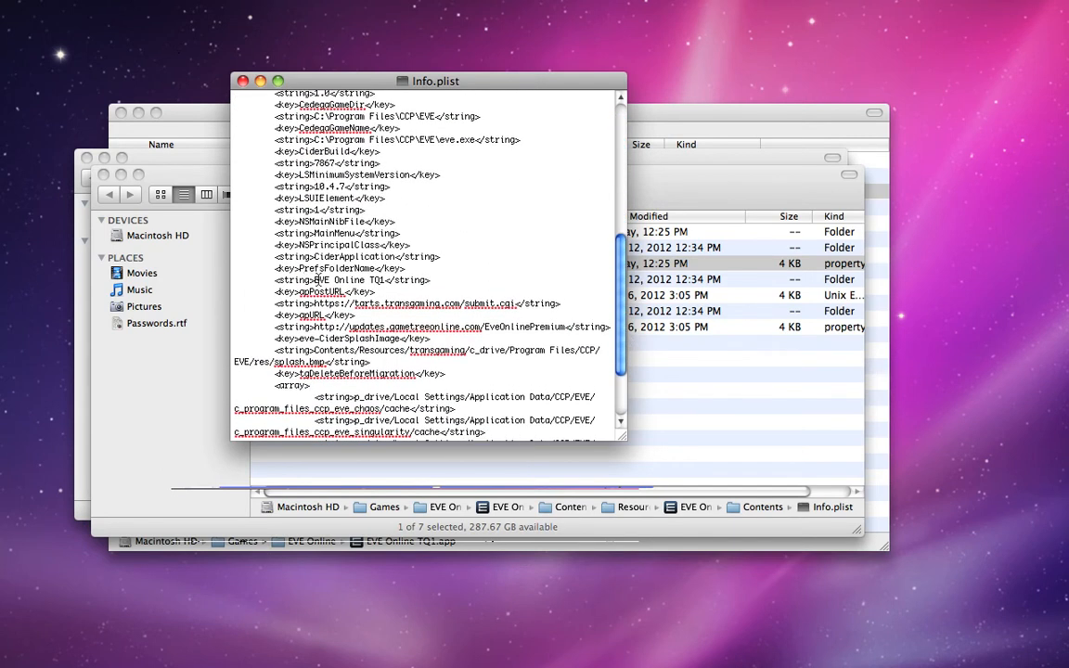
double_click(330, 280)
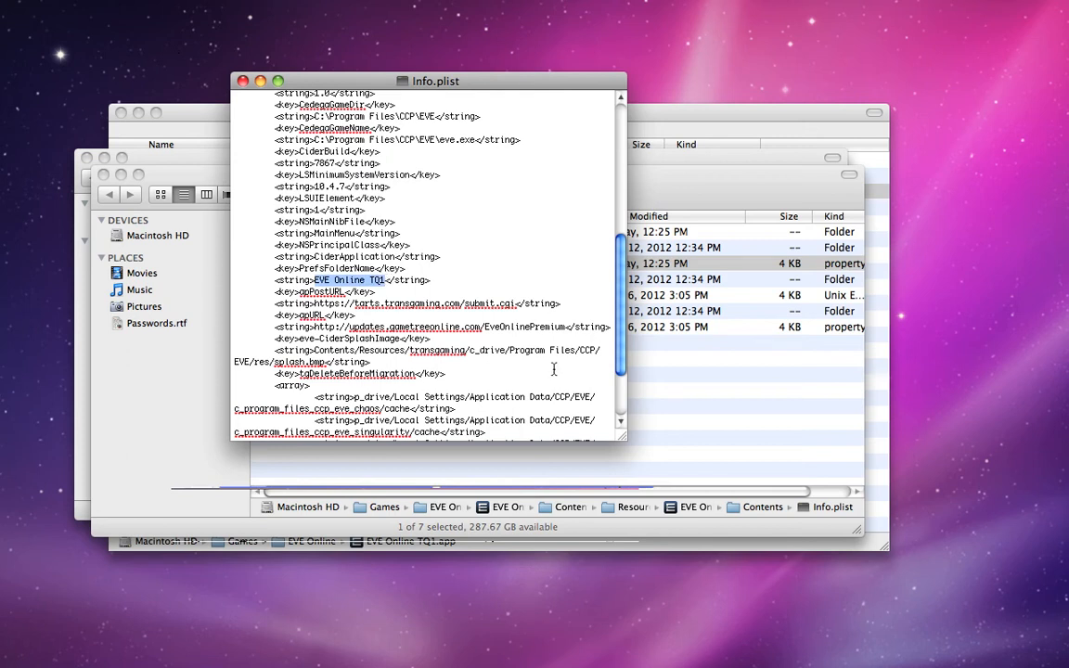
mouse_move(223, 86)
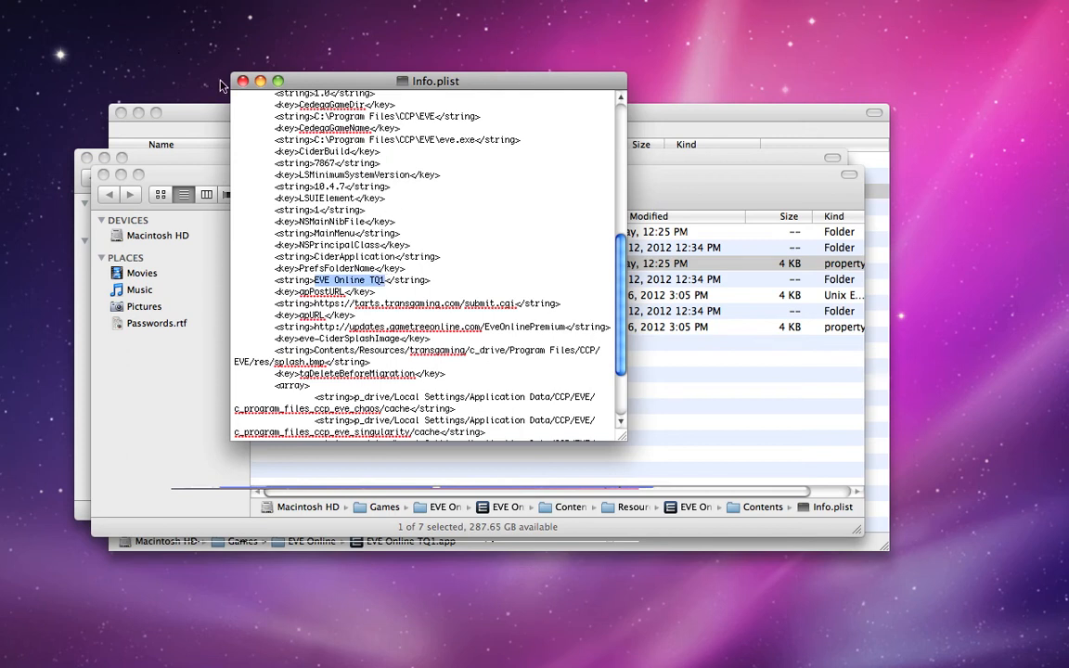
click(243, 81)
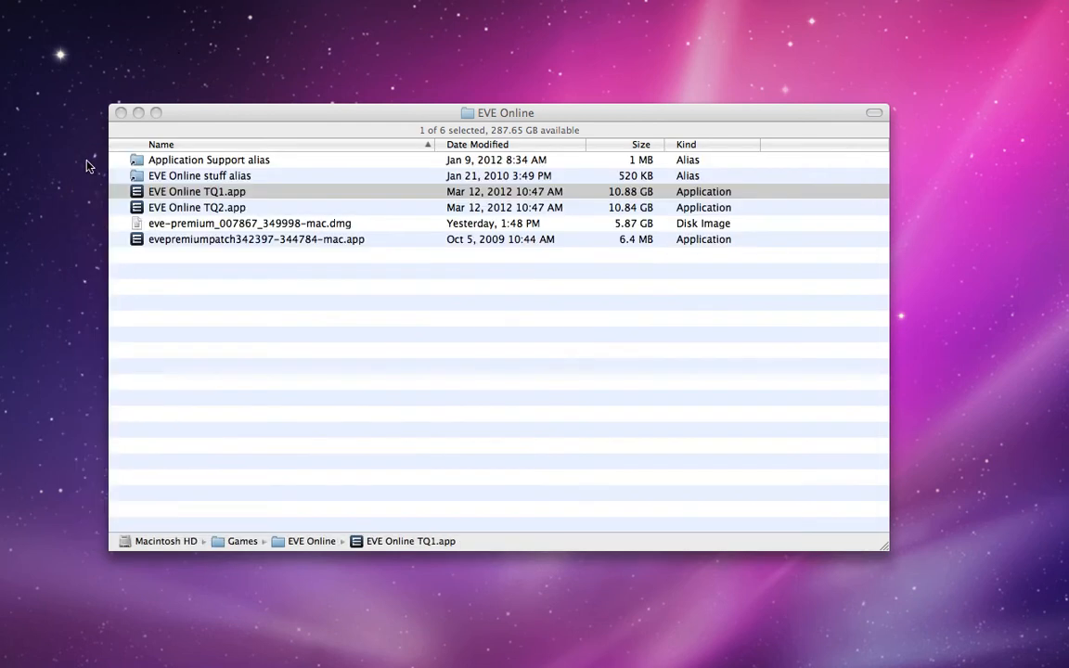
mouse_move(248, 194)
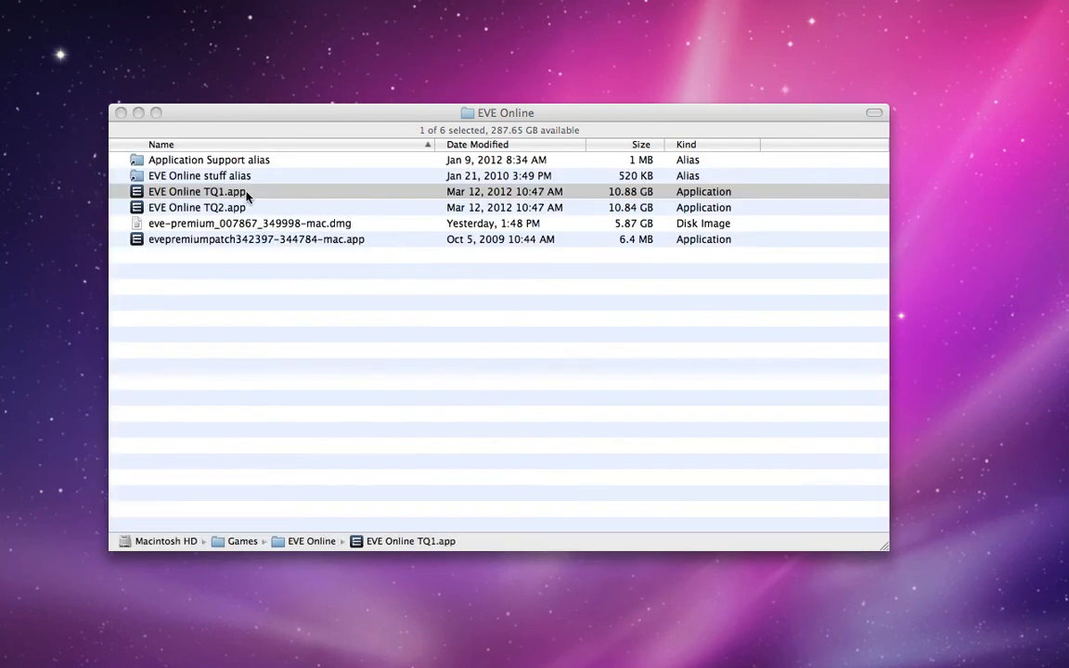
- Select and copy EVE_Online_349998-350962.patch from TQ1's Contents/Resources, then close that window
right_click(197, 191)
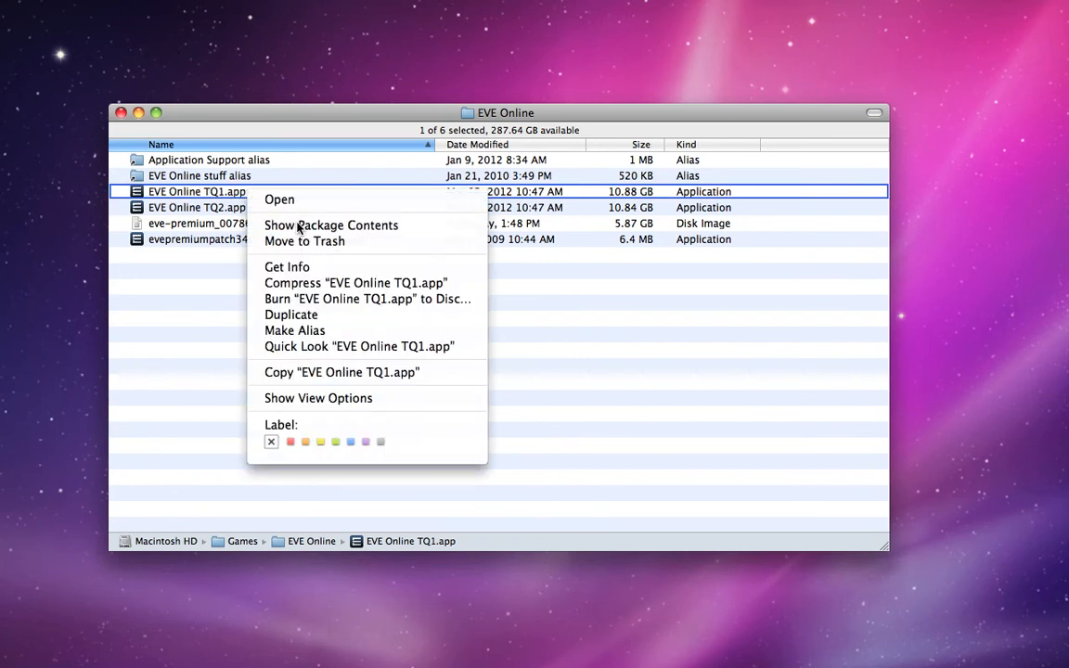
click(332, 225)
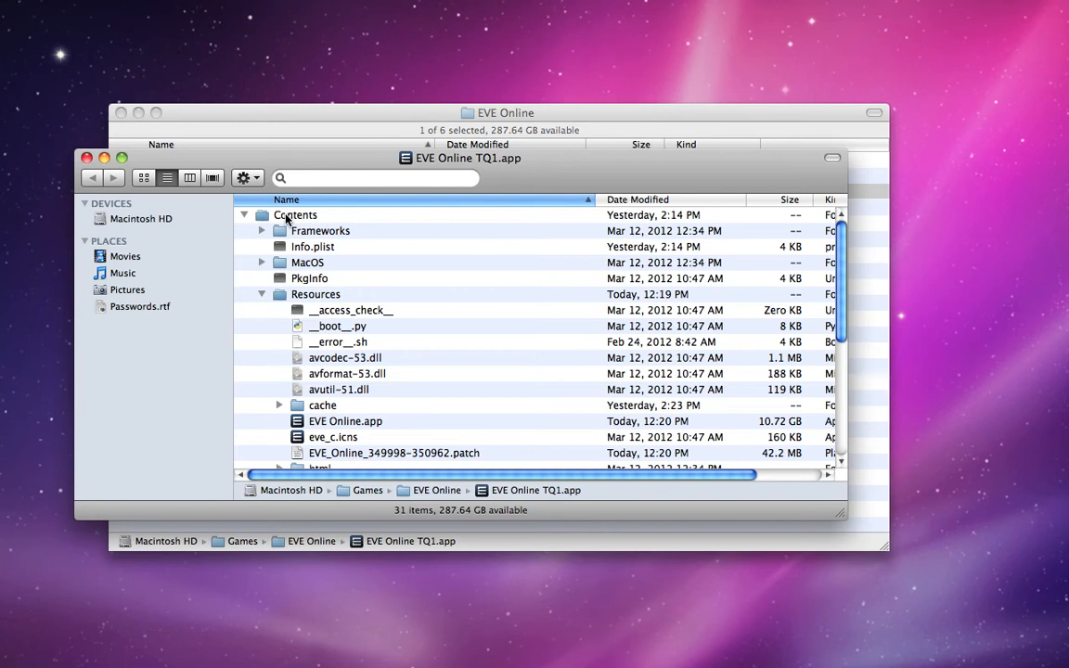
click(315, 294)
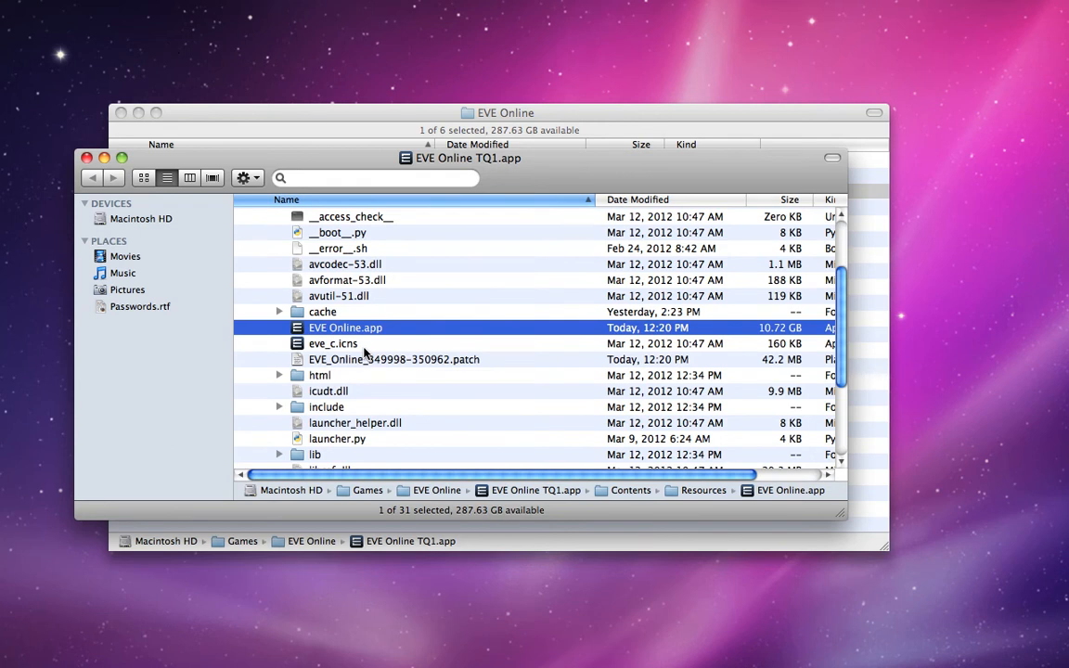
mouse_move(362, 360)
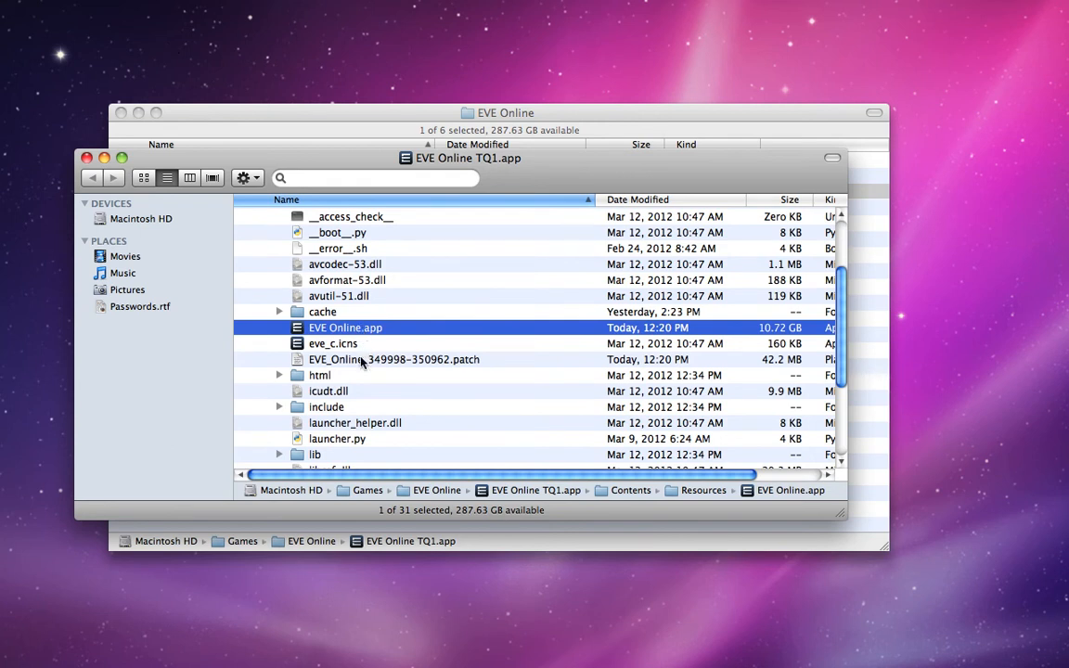
click(395, 359)
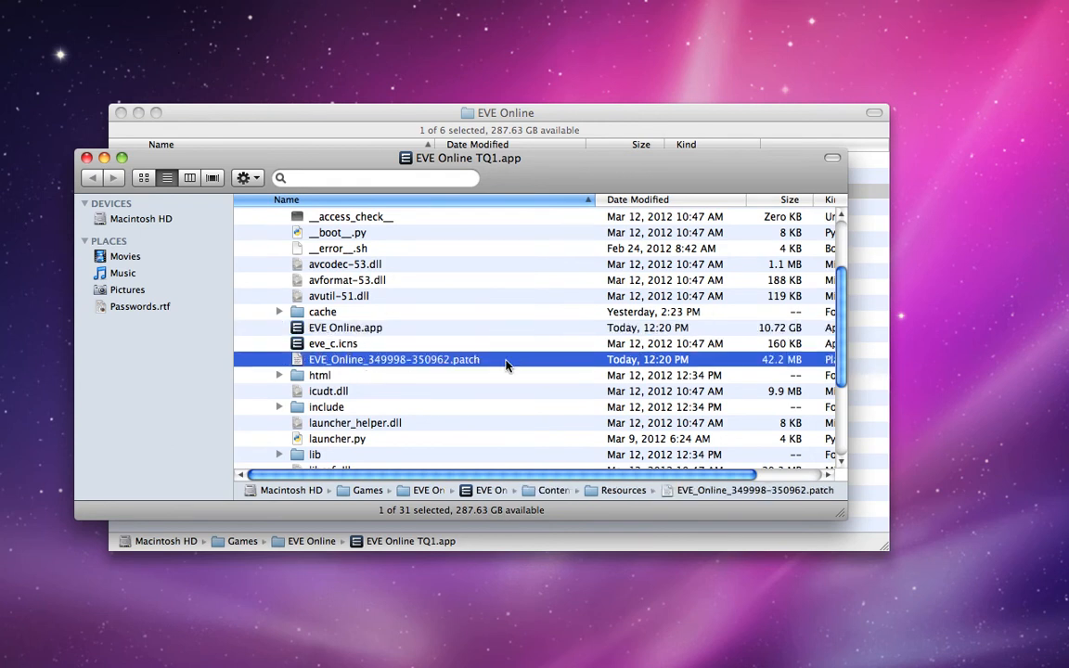
mouse_move(376, 369)
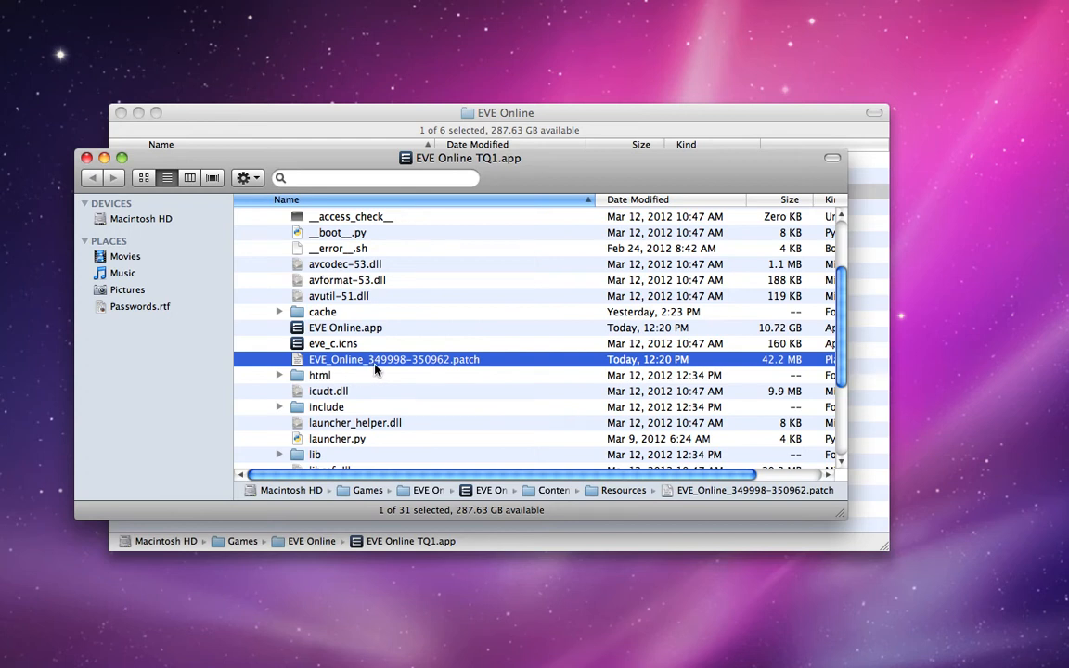
mouse_move(419, 370)
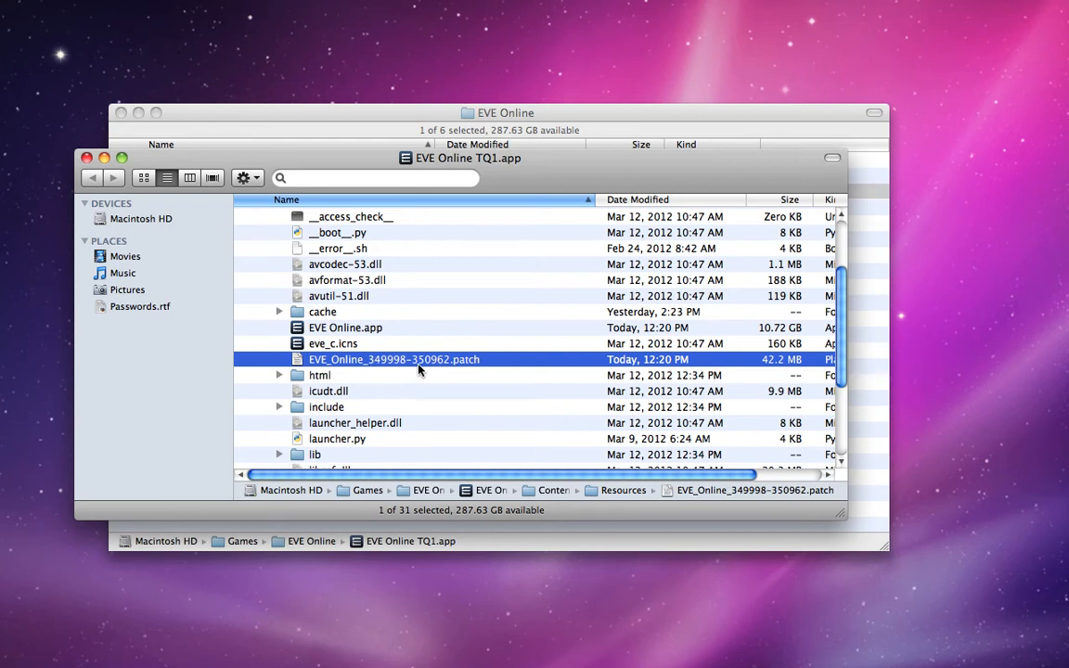
mouse_move(474, 366)
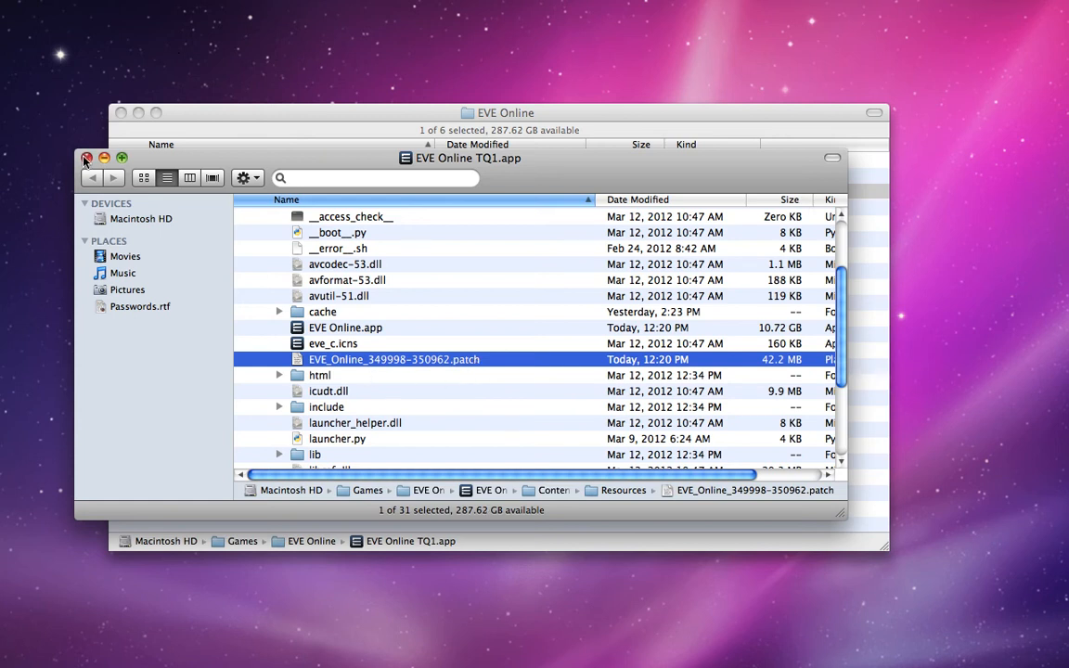
click(88, 157)
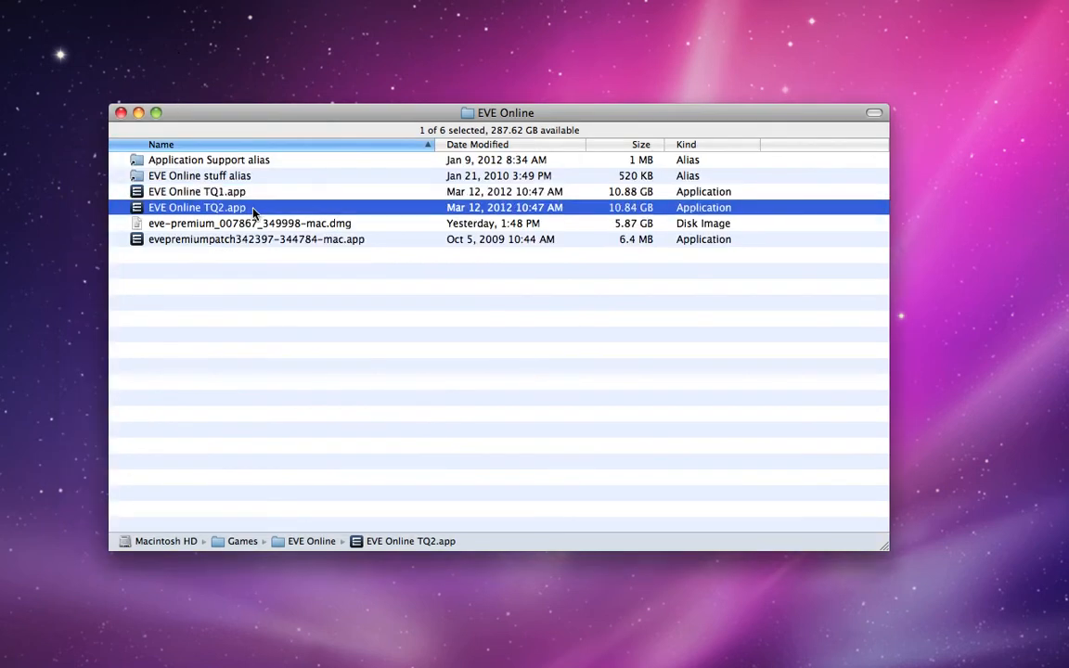
- Paste the patch file into TQ2.app's Contents/Resources and select its inner EVE Online.app
right_click(196, 207)
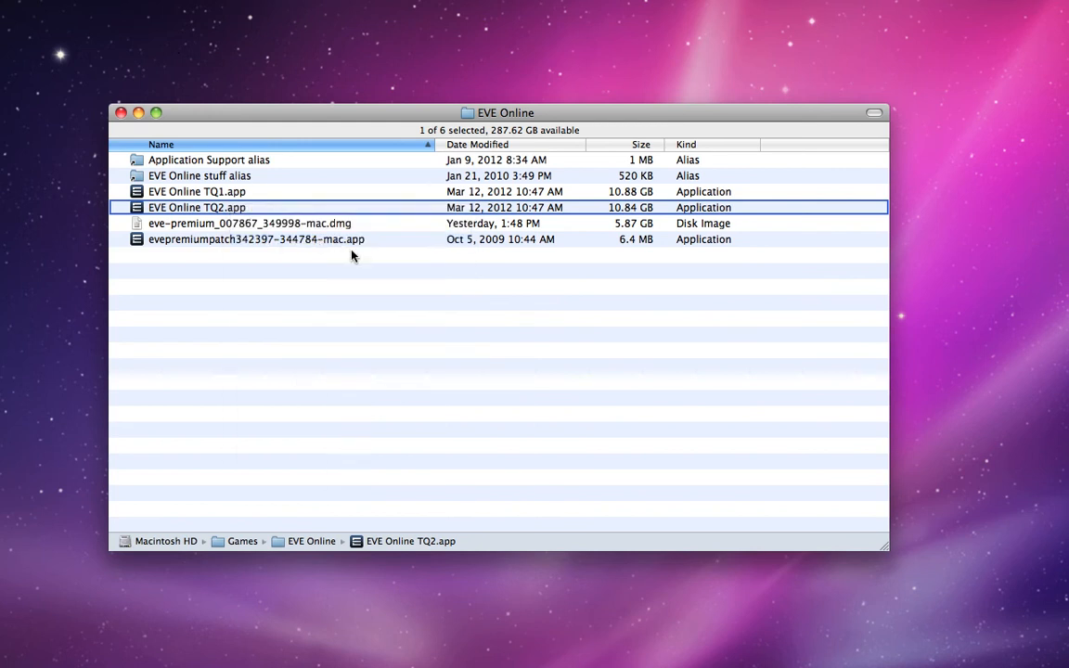
double_click(197, 207)
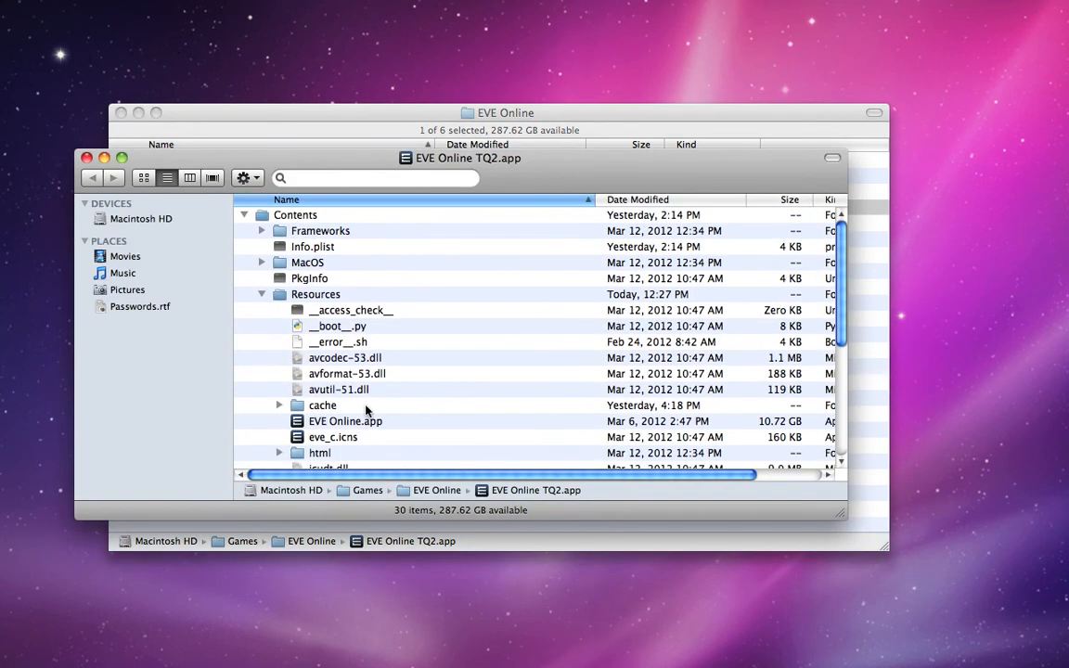
scroll(down, 3)
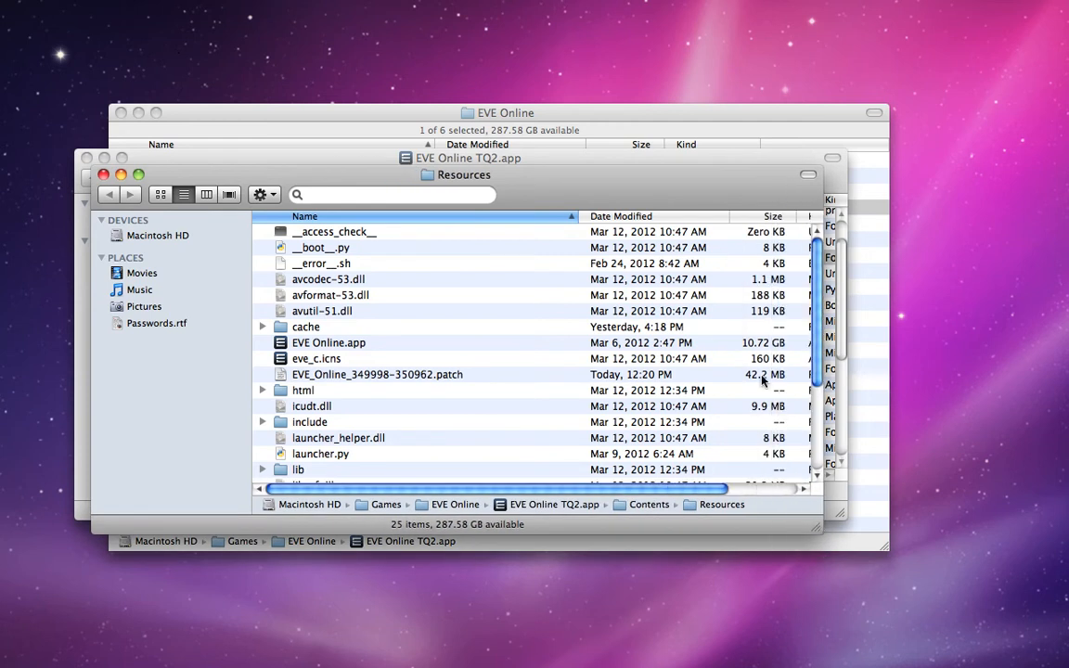
click(376, 374)
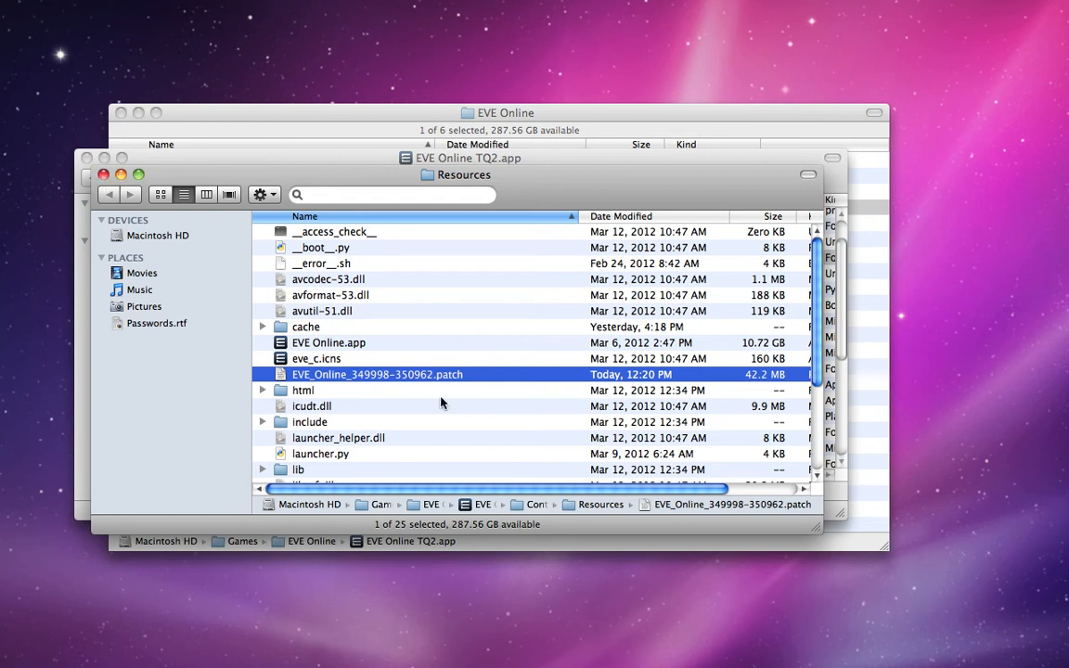
click(328, 342)
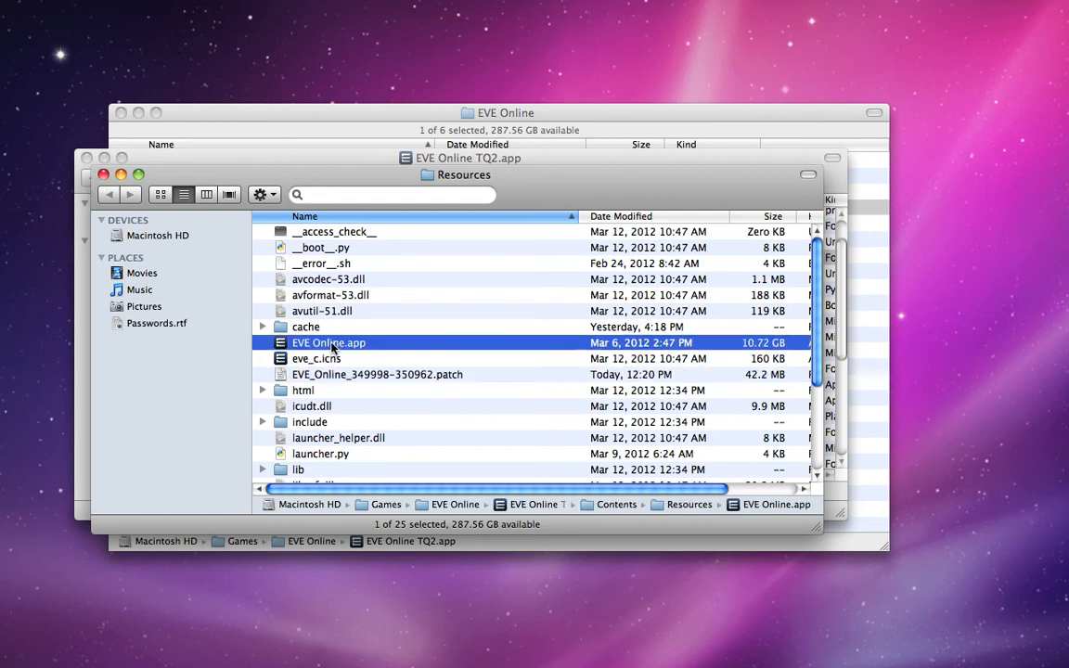
- View the inner EVE Online.app's Info.plist in TextEdit, confirming bundle name EVE Online TQ2
right_click(329, 343)
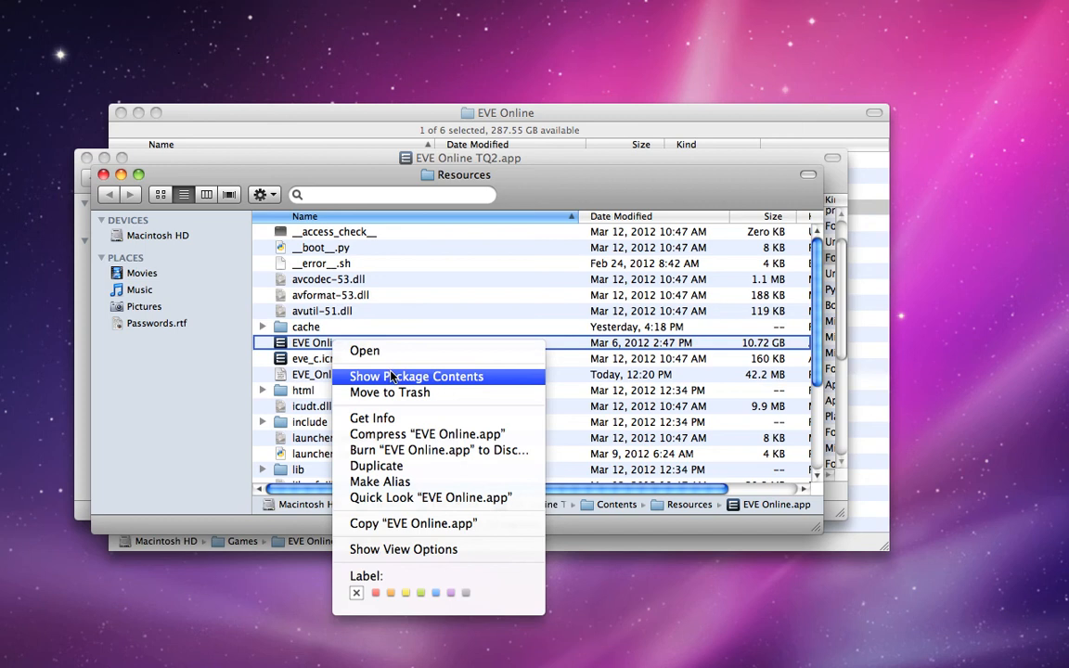
click(416, 376)
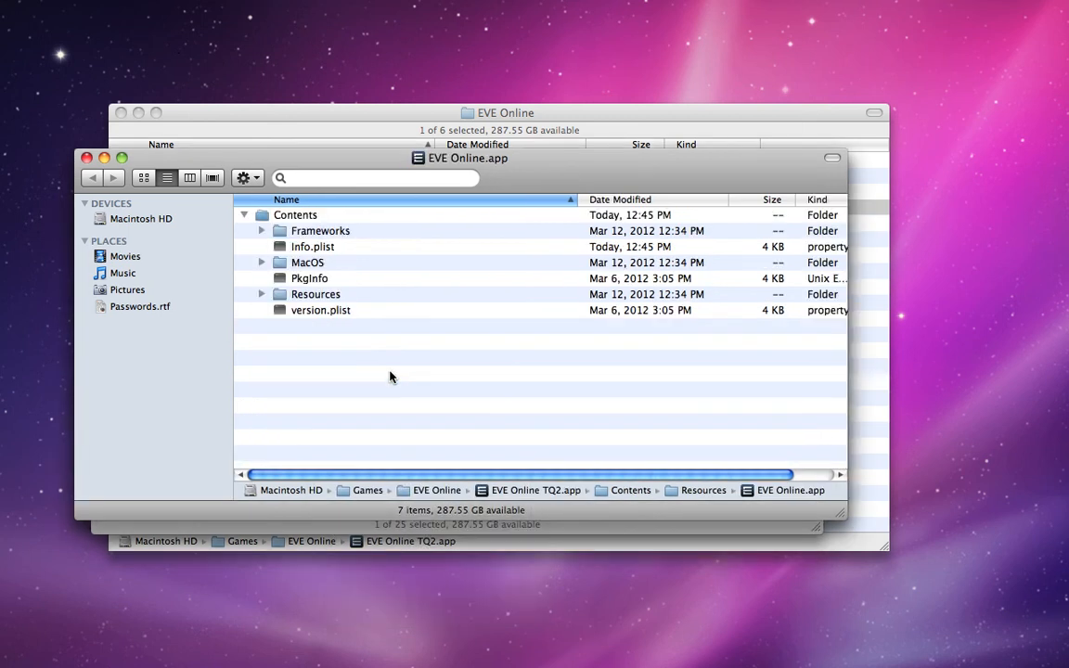
right_click(313, 246)
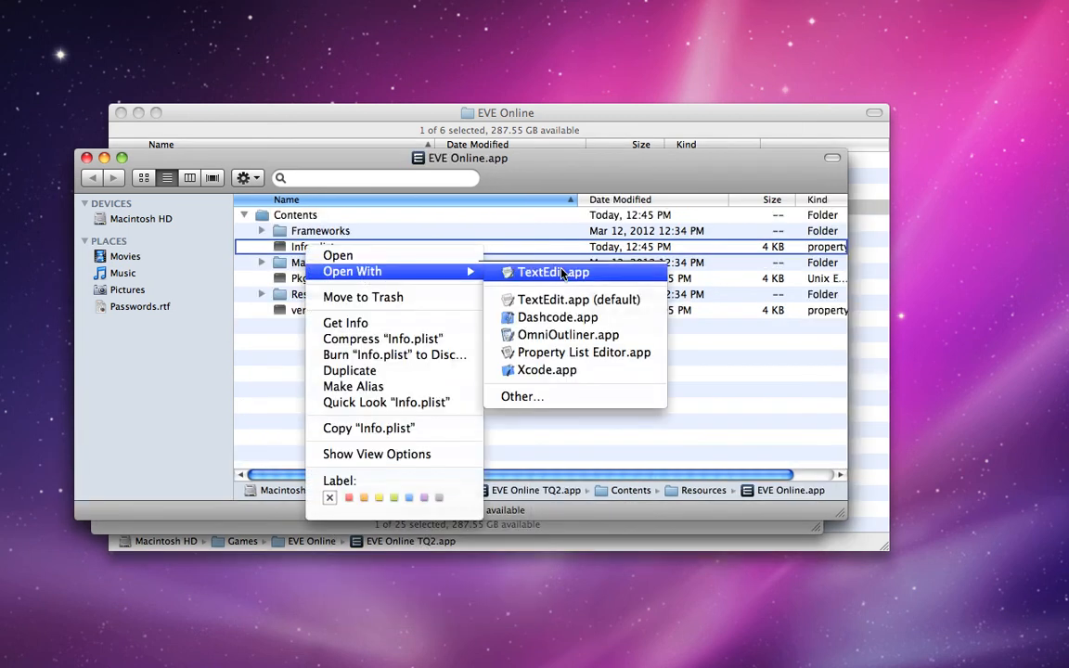
click(553, 272)
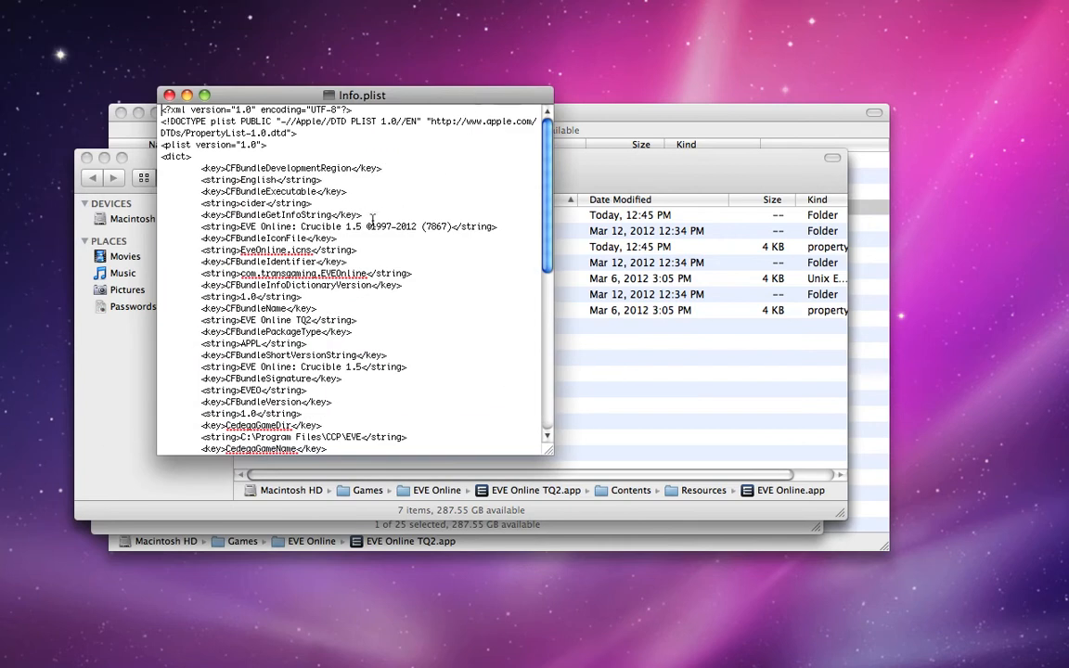
mouse_move(283, 357)
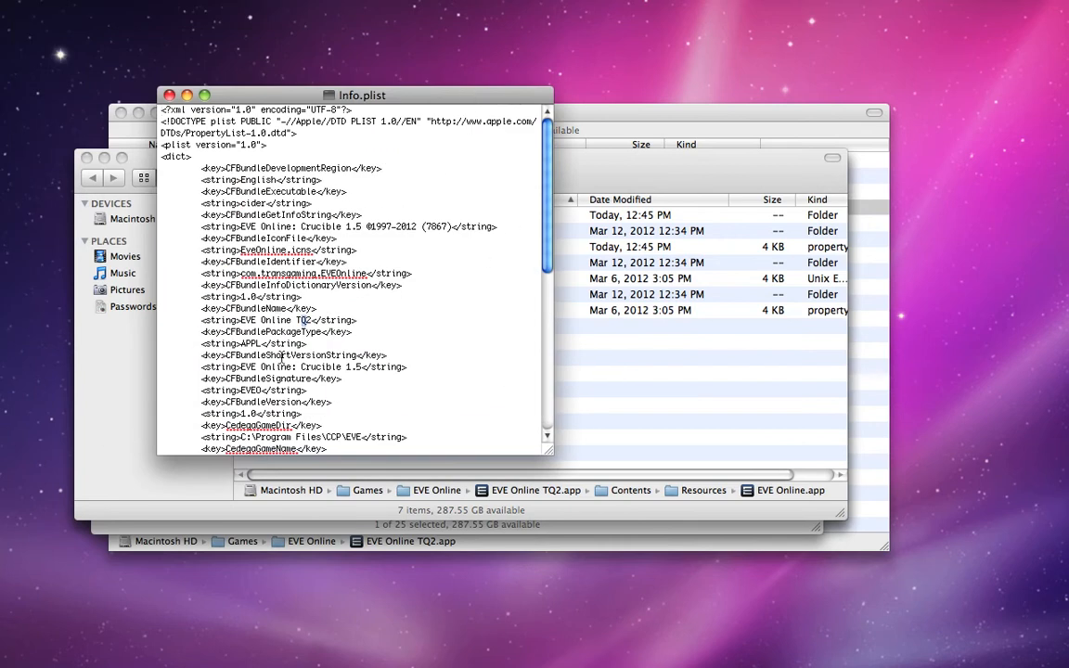
scroll(down, 3)
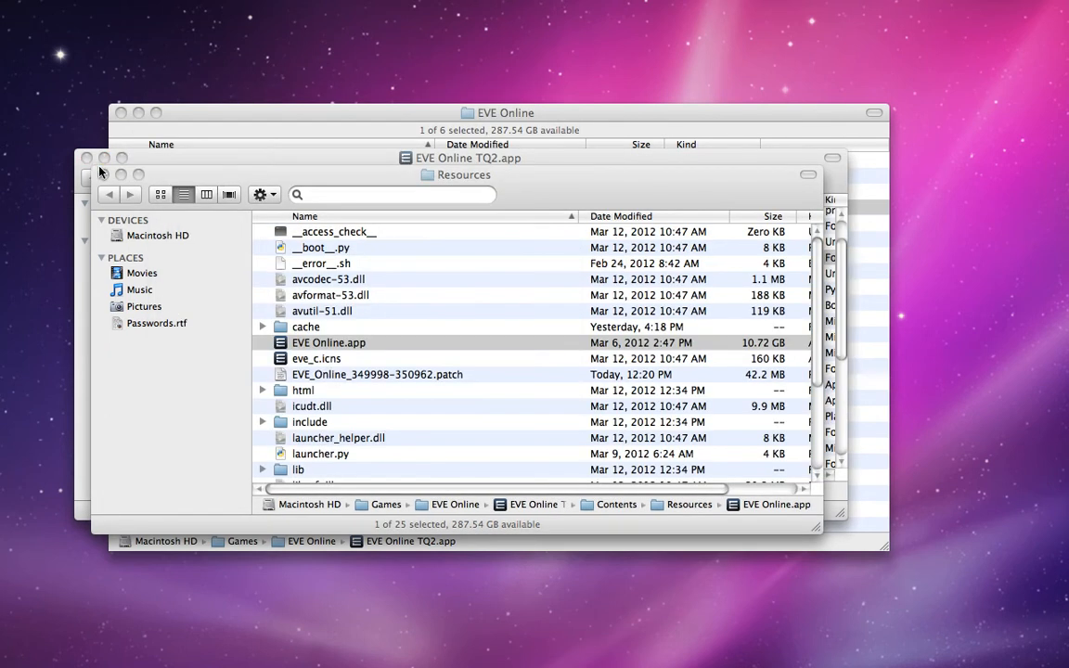
- Close the TQ2 Resources window and launch EVE Online TQ2.app
click(87, 158)
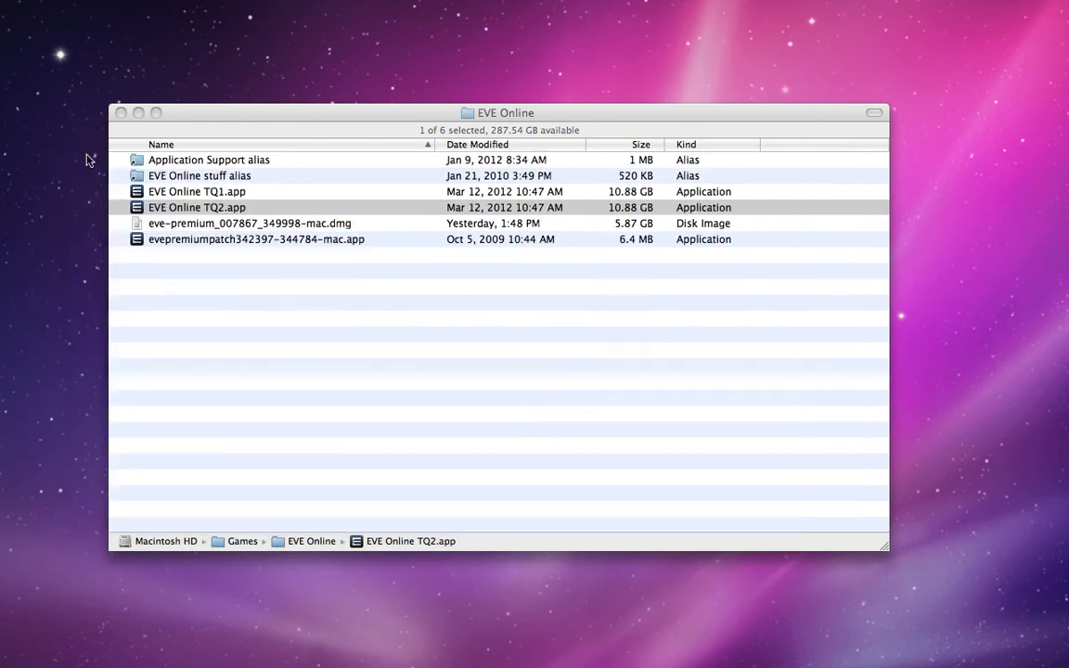
click(197, 207)
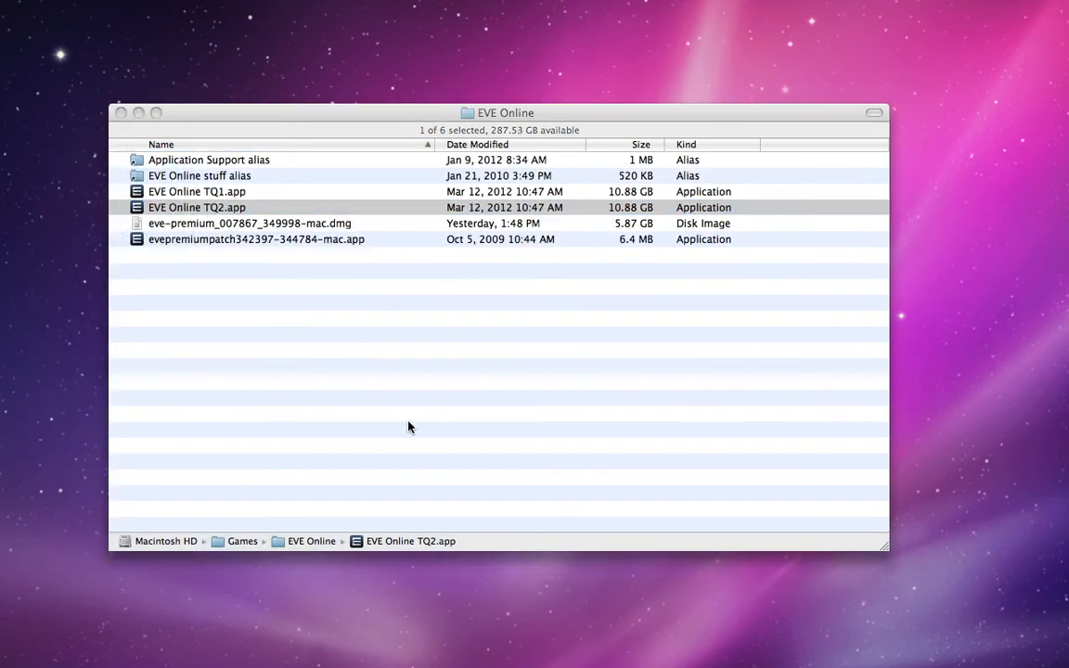
double_click(197, 207)
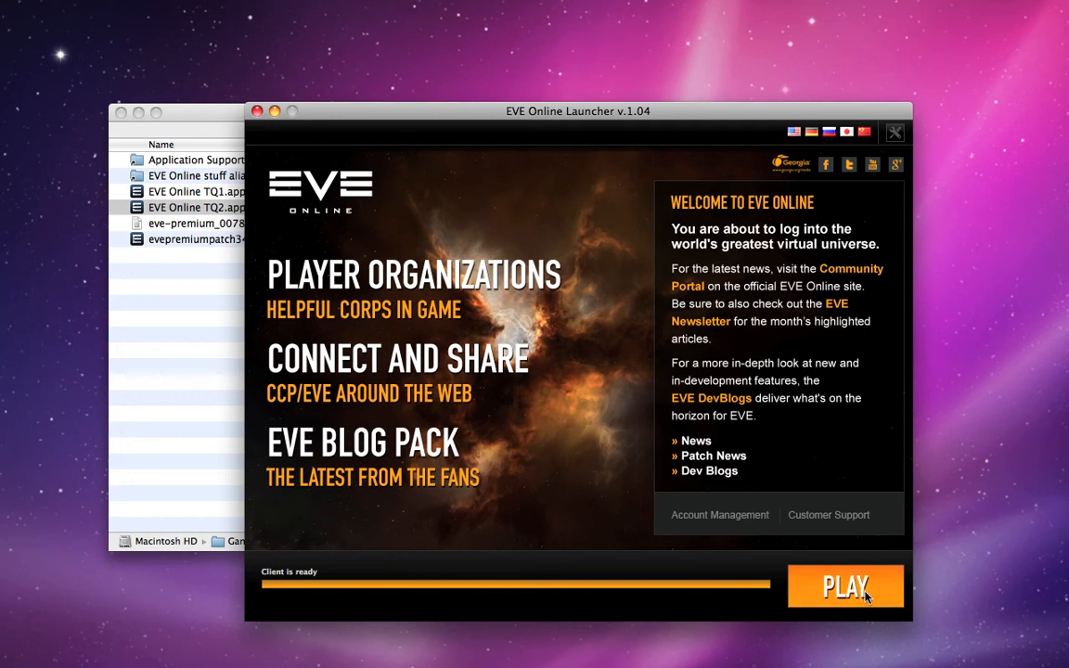
- Start the game with PLAY once the launcher reports 'Client is ready'
click(845, 586)
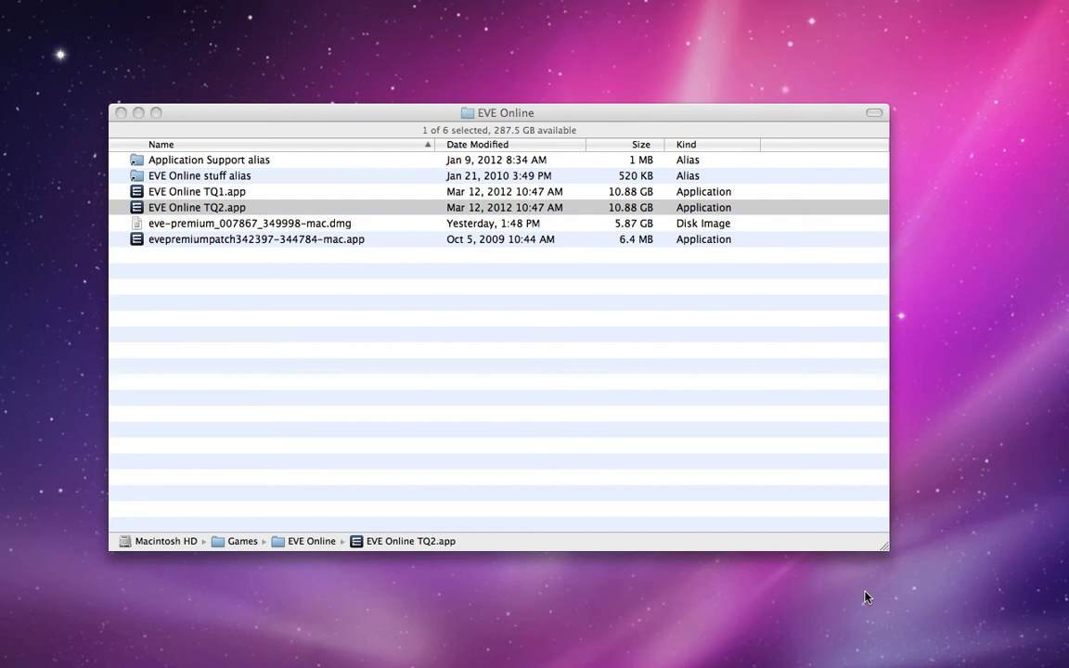
double_click(196, 207)
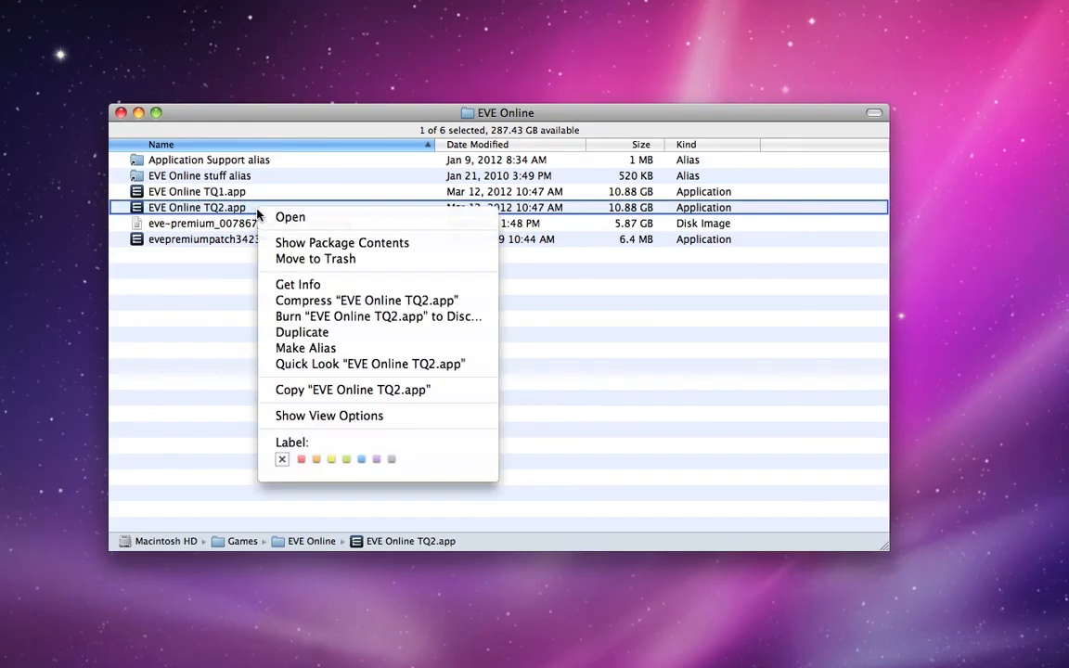
mouse_move(342, 242)
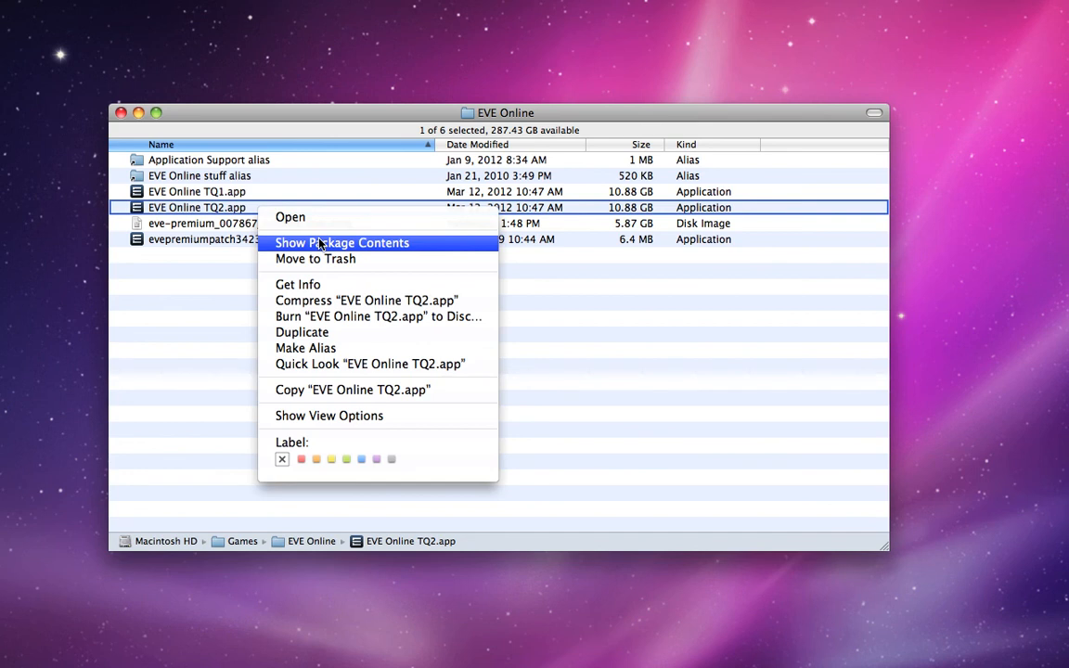
- Reopen TQ2.app's package contents and review the inner EVE Online.app's Info.plist in TextEdit
click(342, 243)
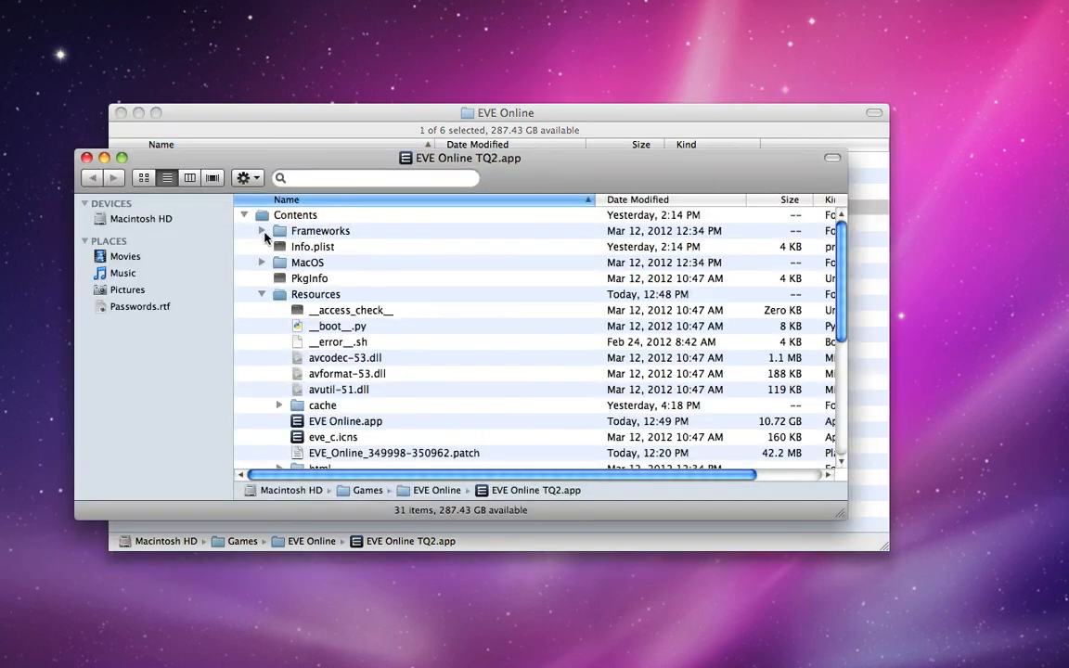
right_click(346, 420)
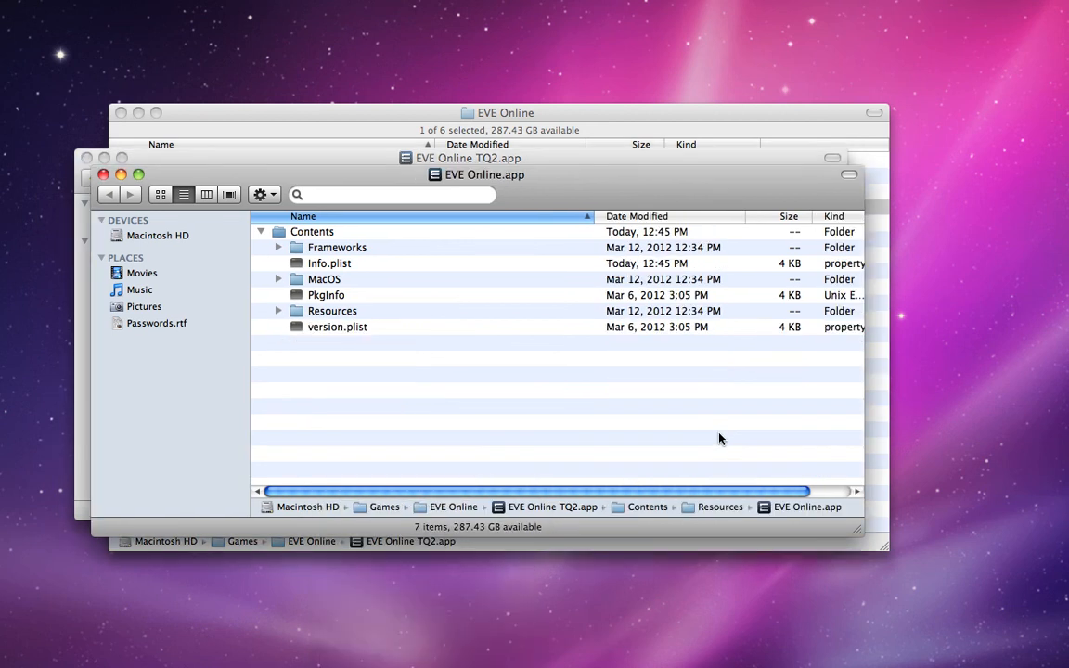
right_click(330, 264)
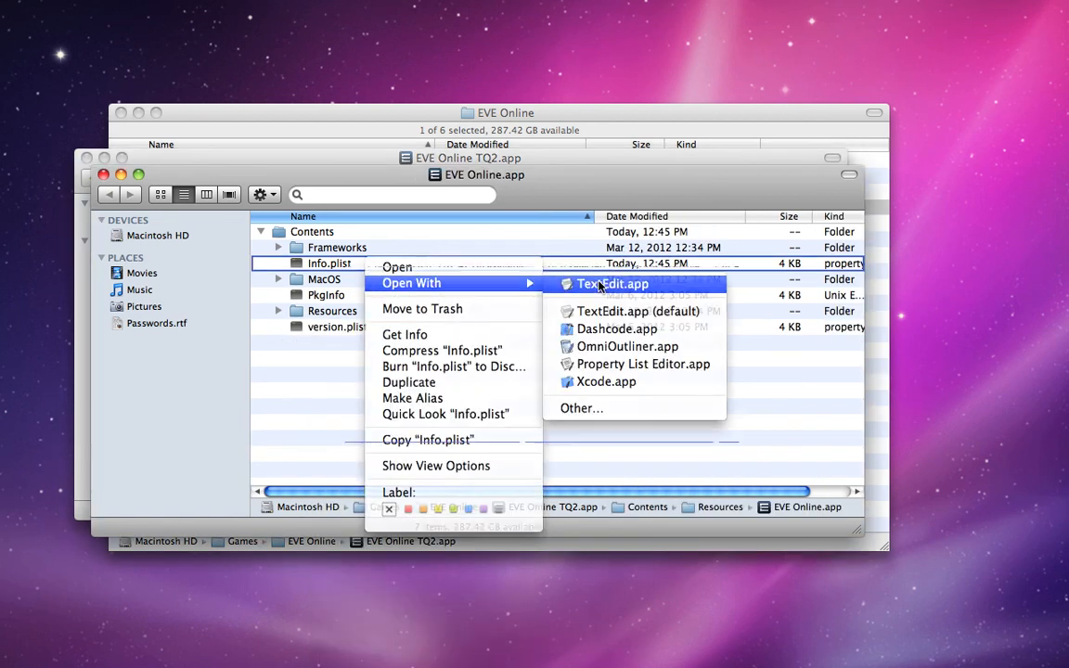
click(612, 284)
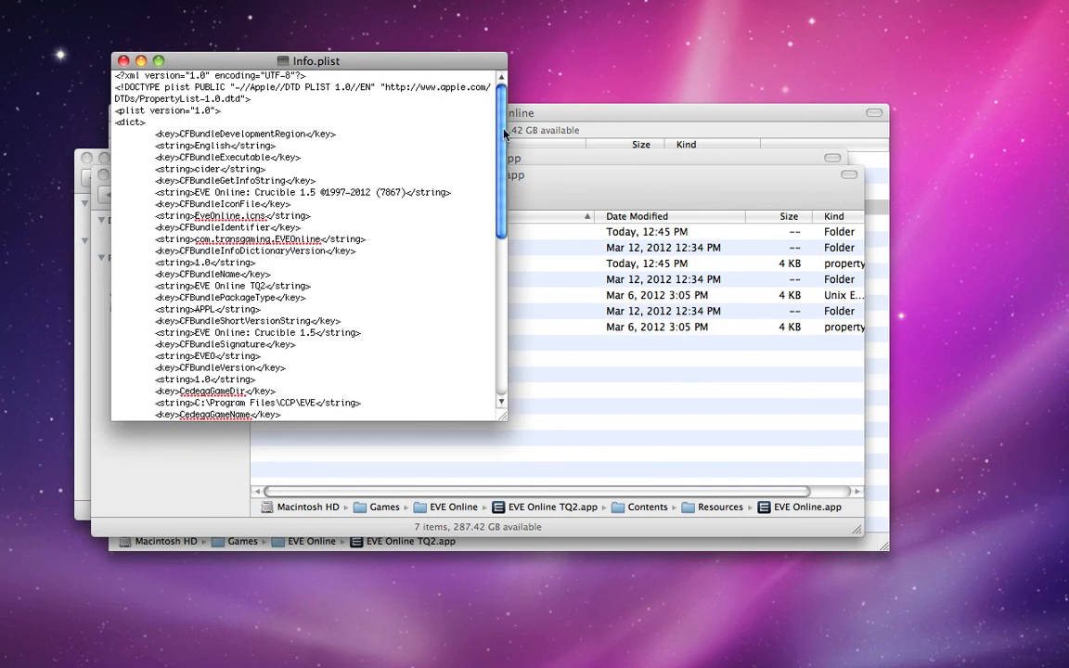
scroll(down, 3)
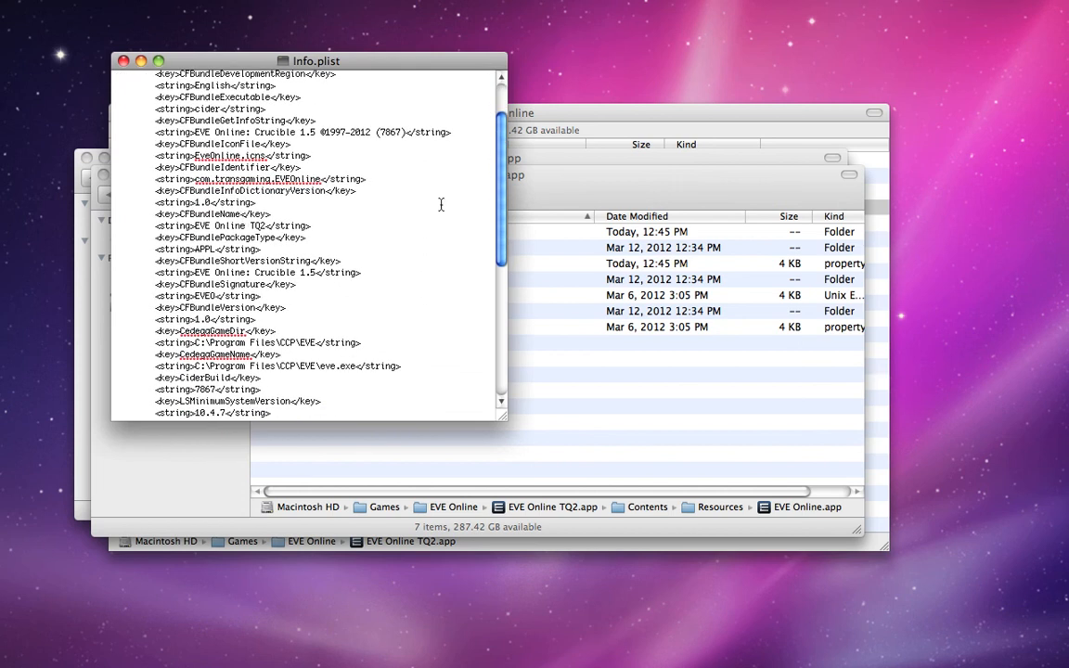
scroll(down, 3)
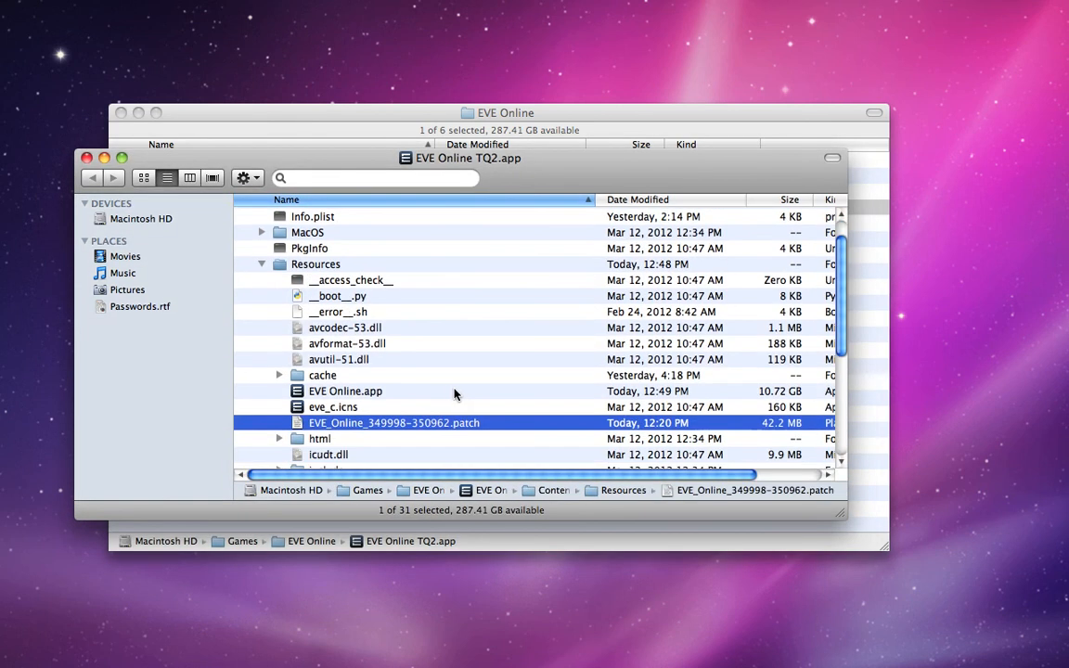
mouse_move(449, 431)
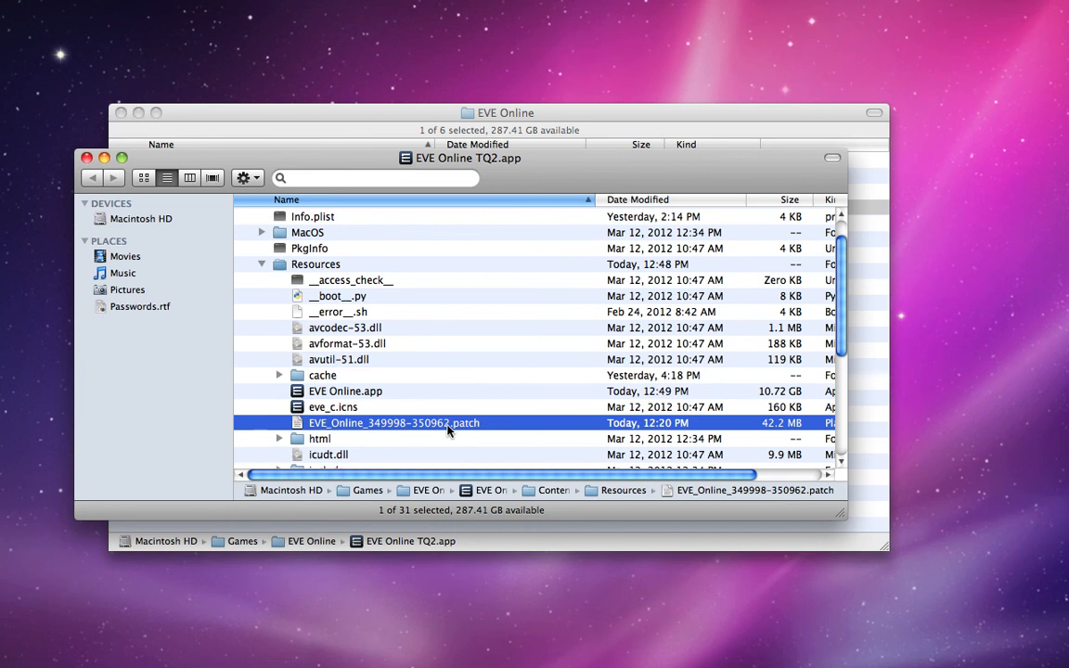